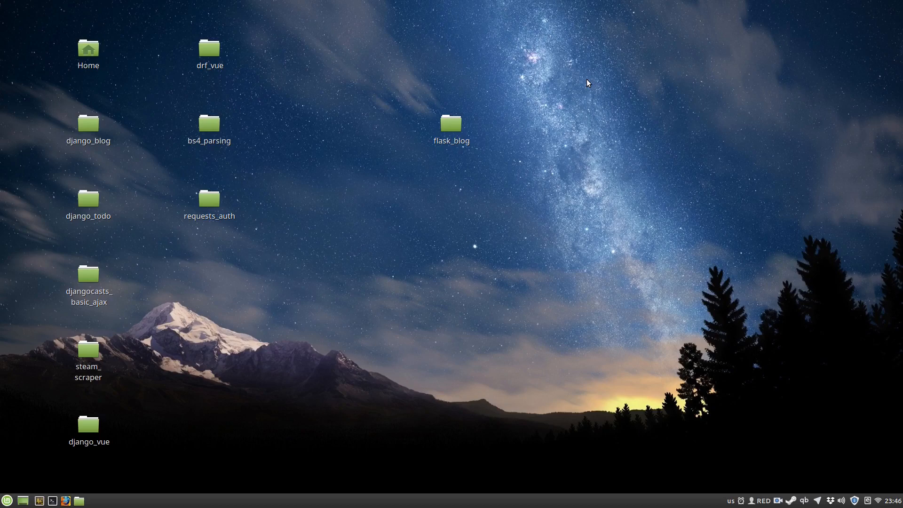
Step: Create a Python 3 virtualenv 'venv' in flask_blog, activate it, and run mkdir app
{"action": "double_click", "coordinate": [452, 123]}
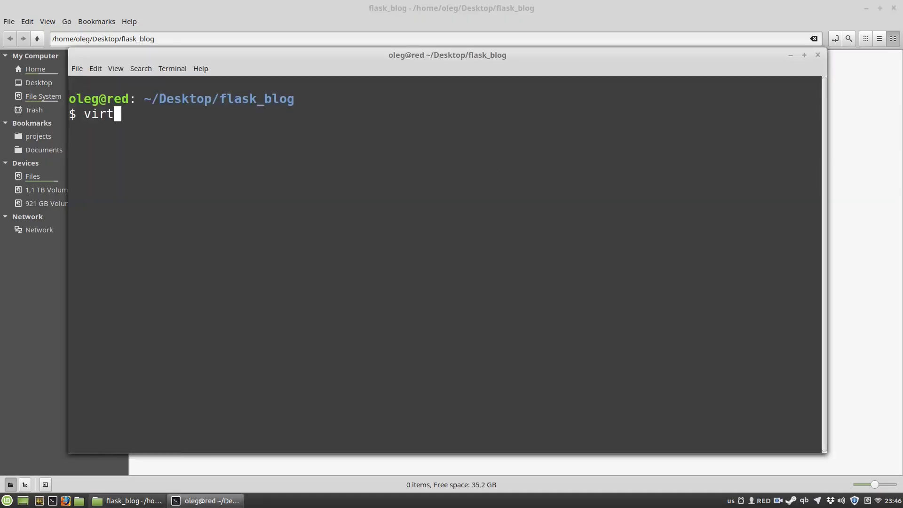
{"action": "type", "text": "ualenv --python=python3 venv"}
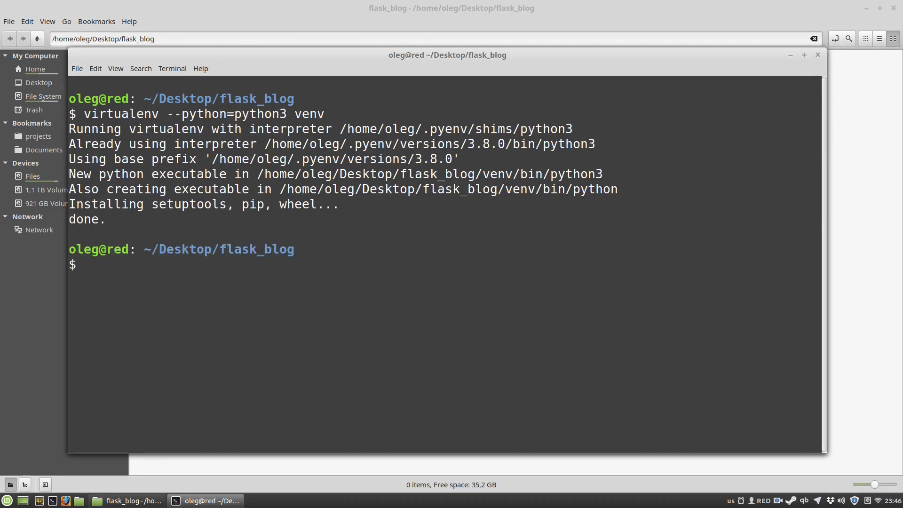
{"action": "type", "text": "source venv/bin/"}
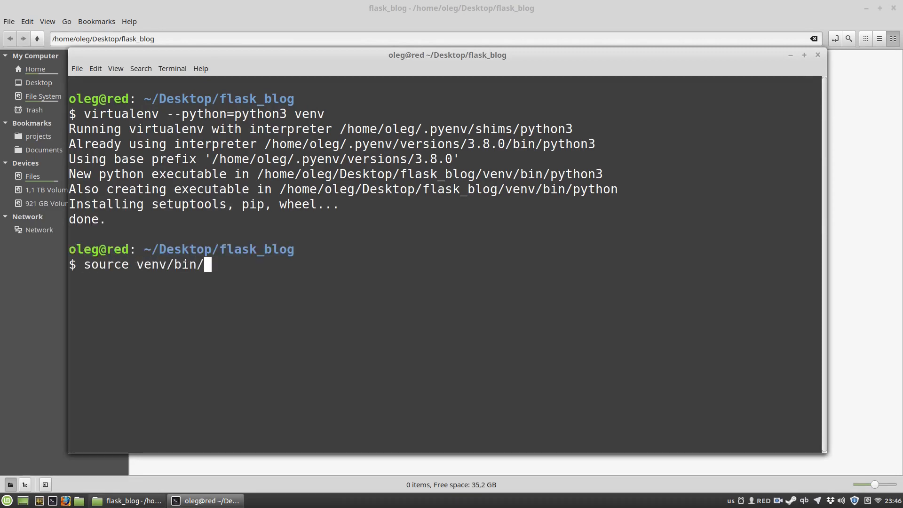
{"action": "type", "text": "activate"}
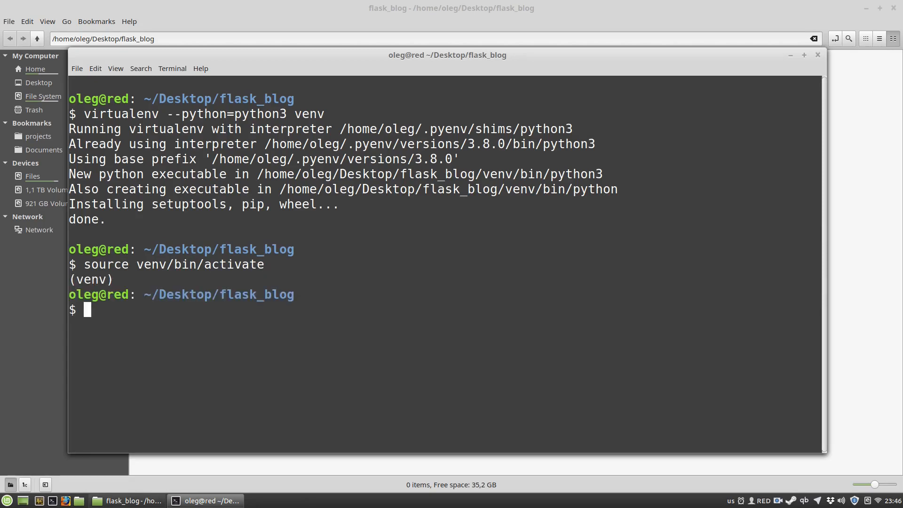
{"action": "type", "text": "mkdir app"}
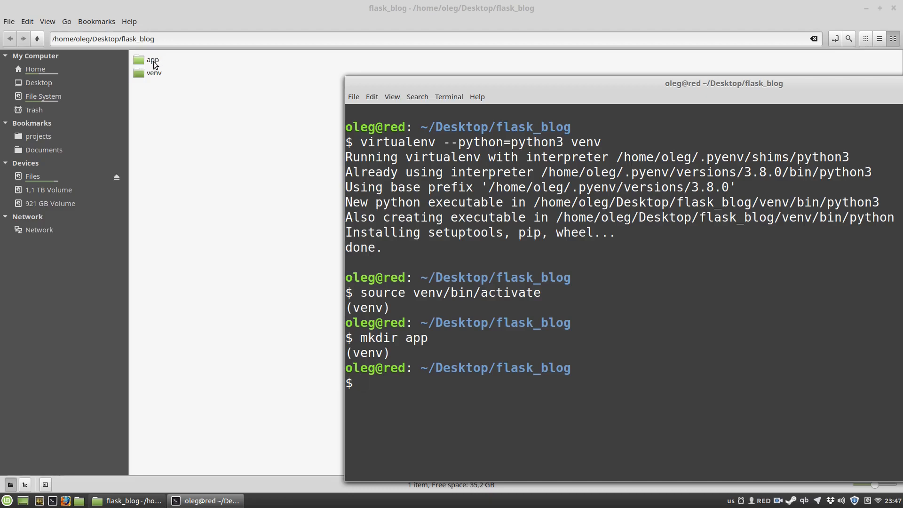
Step: Open the new app folder in the file manager and cd into it
{"action": "left_click", "coordinate": [152, 60]}
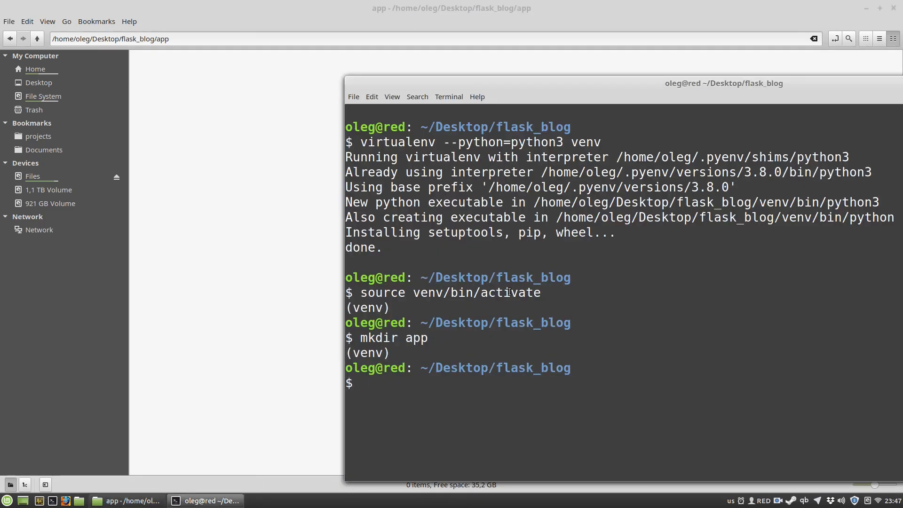
{"action": "type", "text": "cd app"}
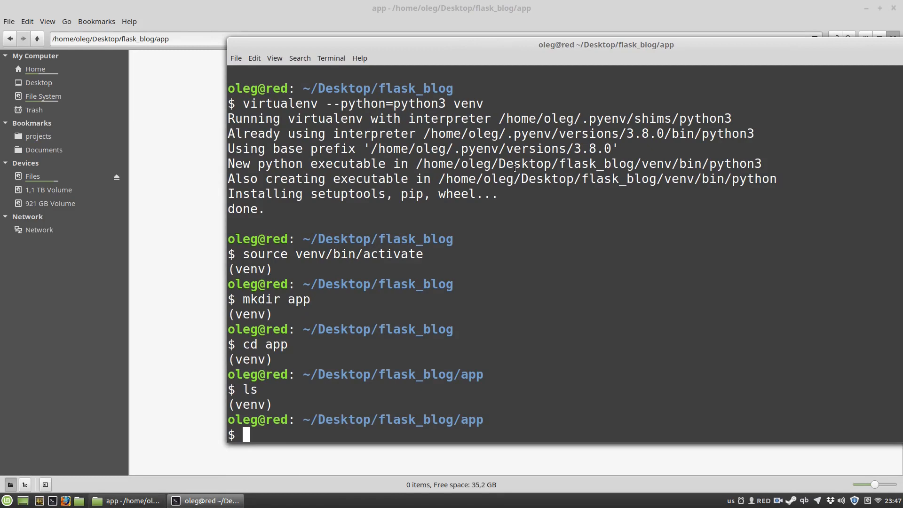
Step: Install Flask into the virtual environment with 'pip install flask'
{"action": "type", "text": "pip"}
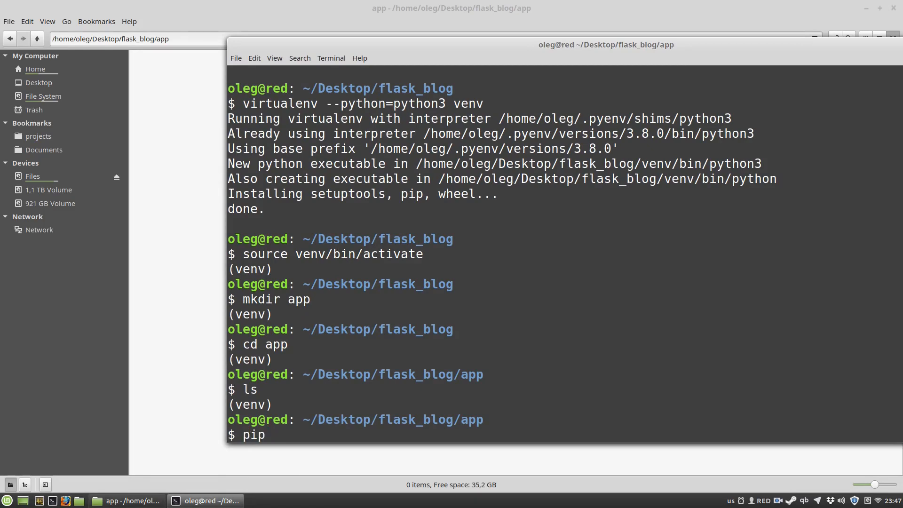
{"action": "type", "text": "install flask"}
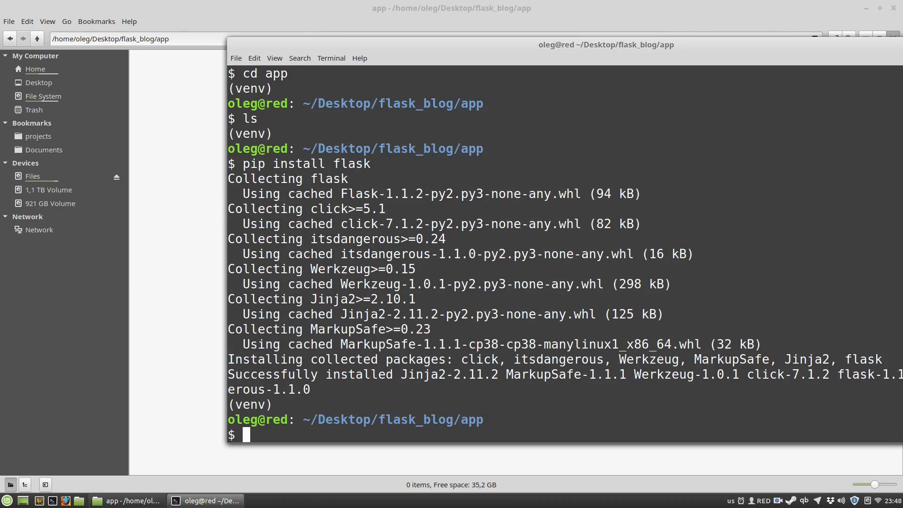
{"action": "type", "text": "touch {c"}
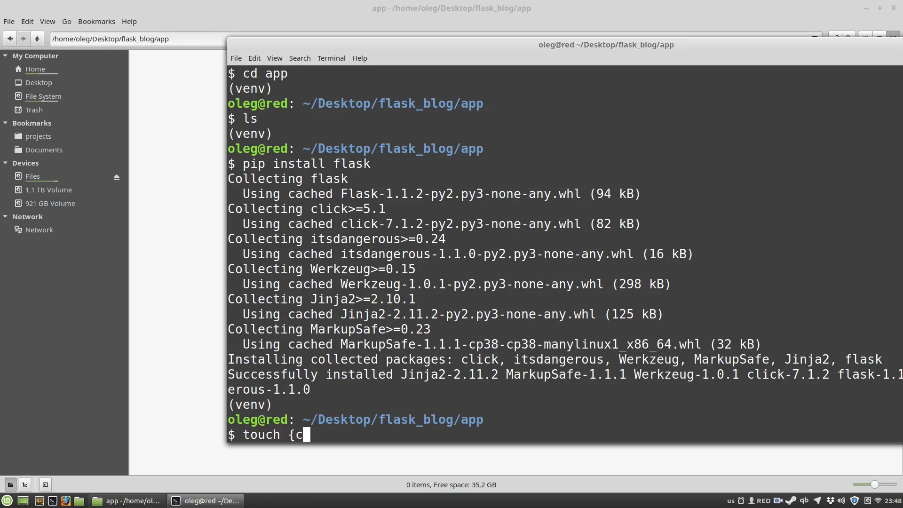
Step: Run 'touch {config,app,main,views}.py' to create the four Python files
{"action": "type", "text": "onfig"}
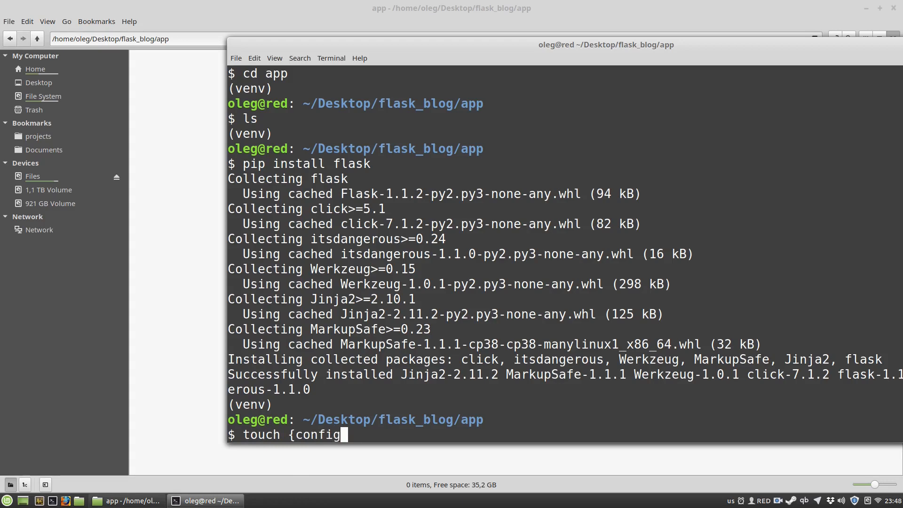
{"action": "type", "text": ","}
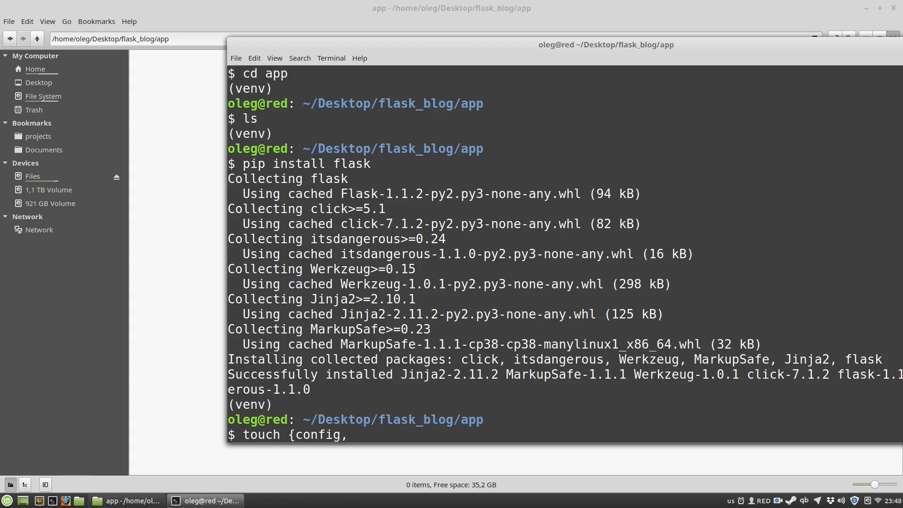
{"action": "type", "text": "ap"}
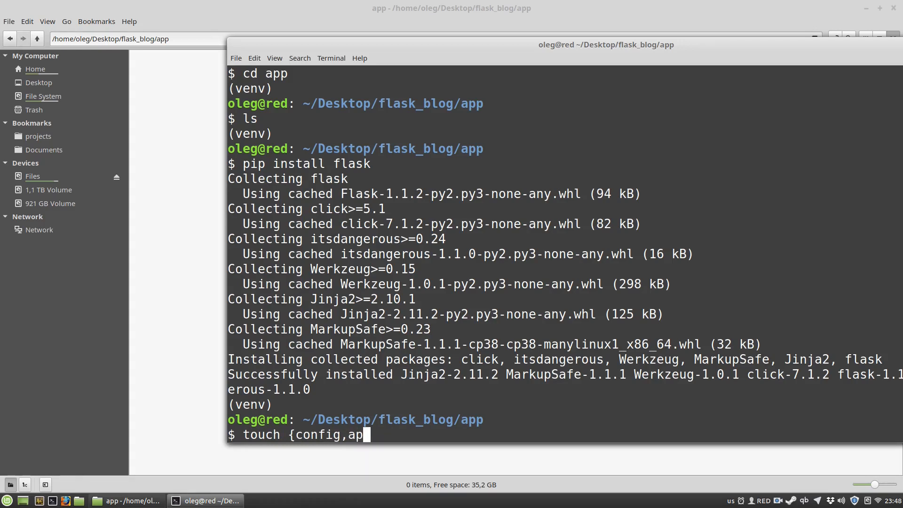
{"action": "type", "text": "p"}
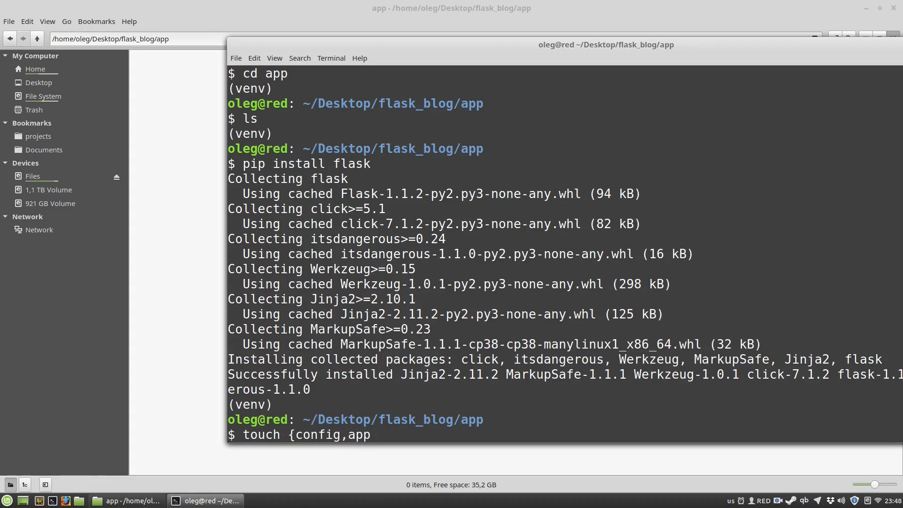
{"action": "type", "text": ","}
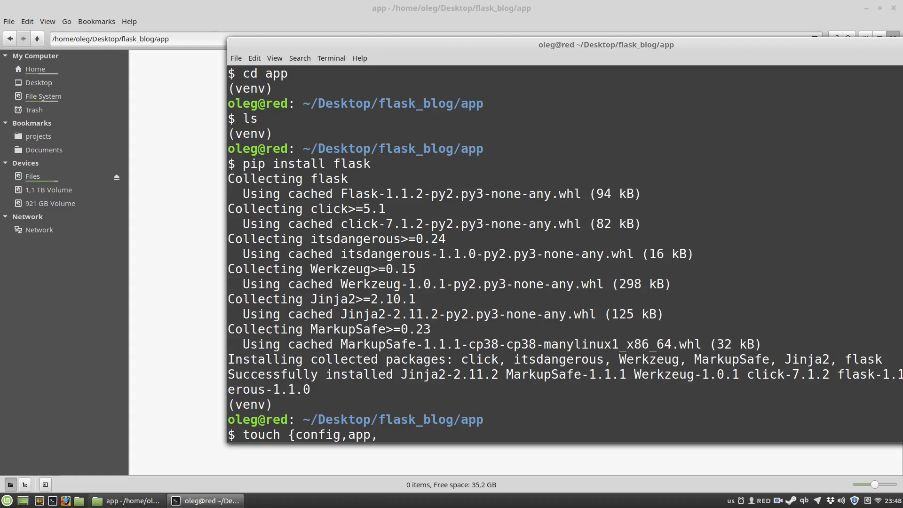
{"action": "type", "text": "m"}
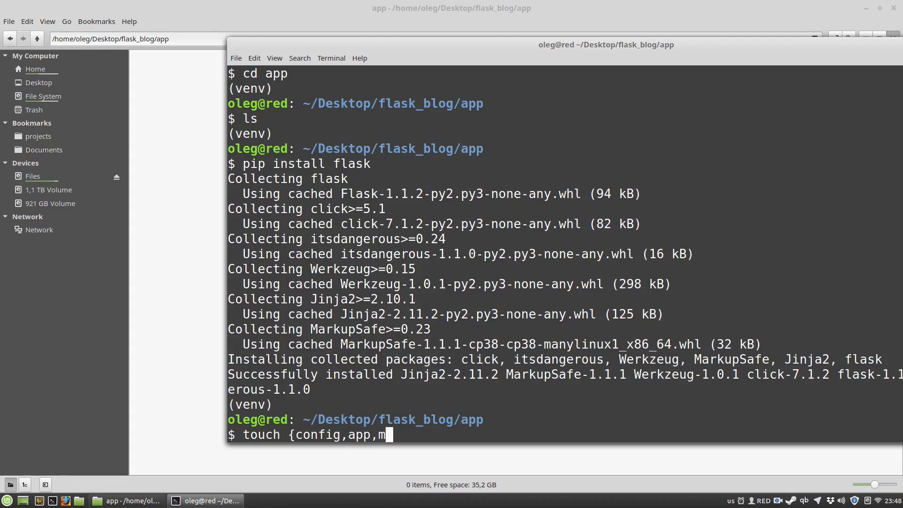
{"action": "type", "text": "ain,"}
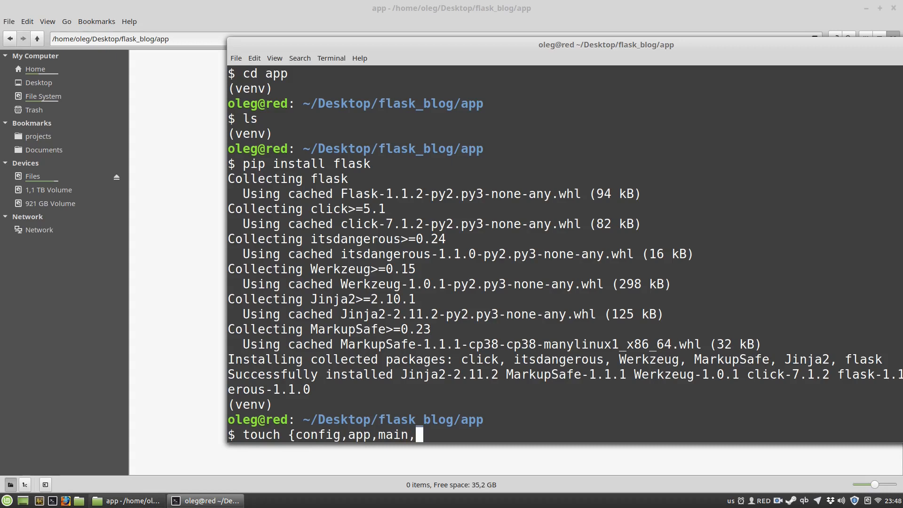
{"action": "type", "text": "view"}
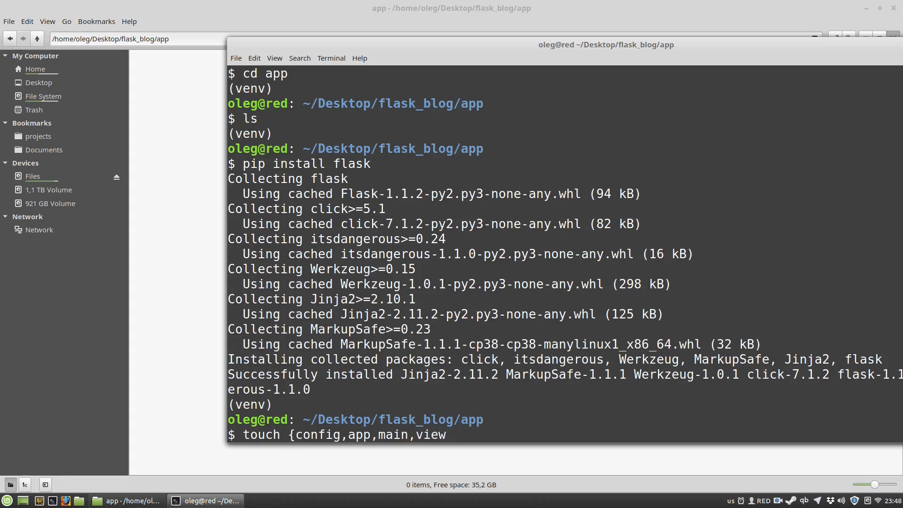
{"action": "type", "text": "s}.py"}
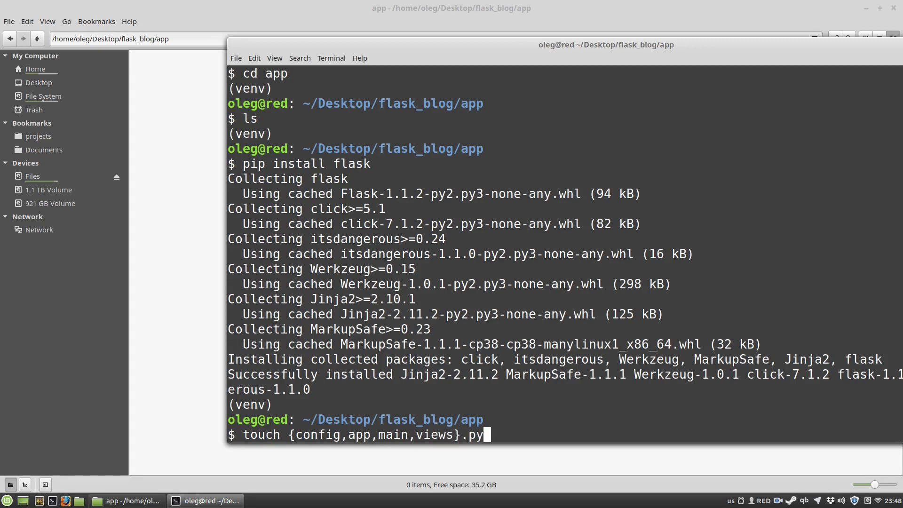
{"action": "key", "text": "Return"}
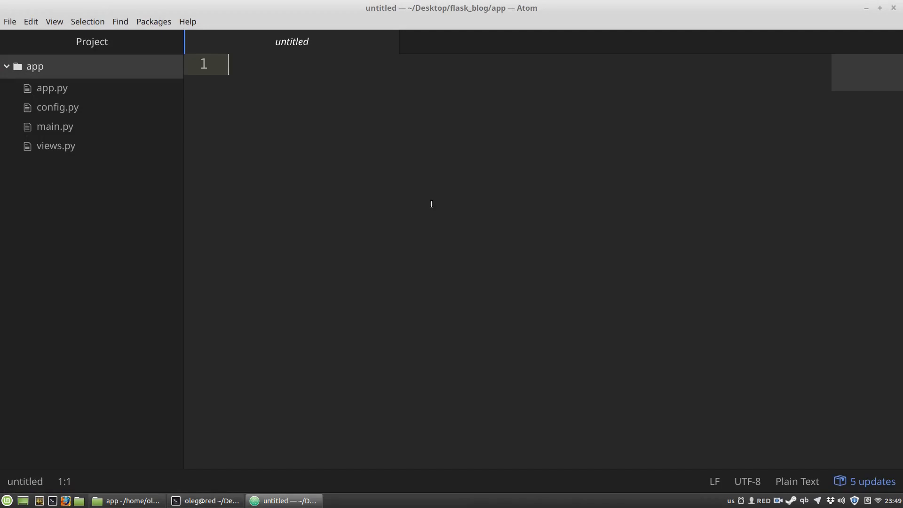
{"action": "mouse_move", "coordinate": [57, 107]}
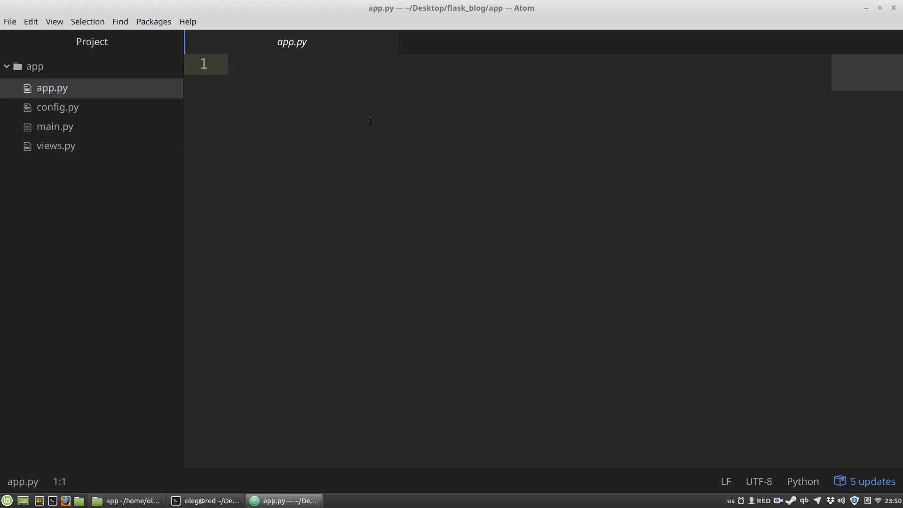
Step: Write 'from flask import Flask' and 'app = Flask(__name__)' in app.py
{"action": "type", "text": "from flask import Flask"}
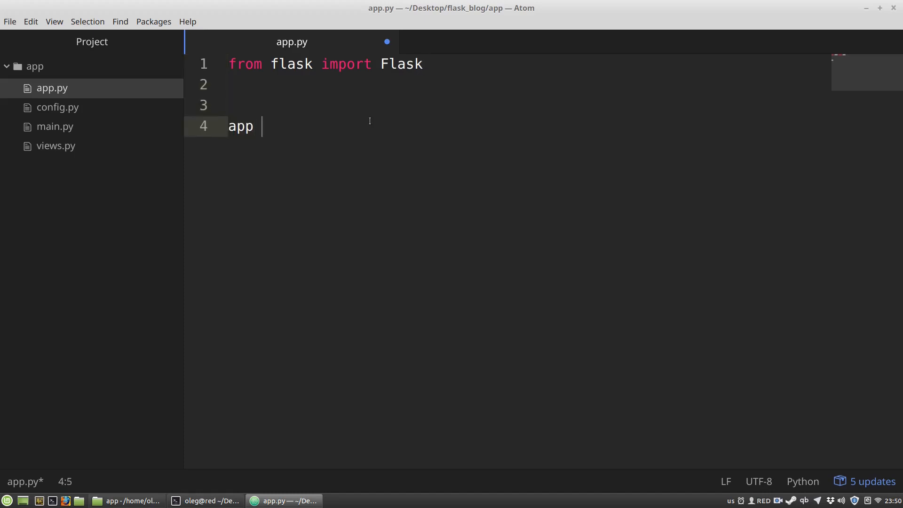
{"action": "type", "text": "= Fl"}
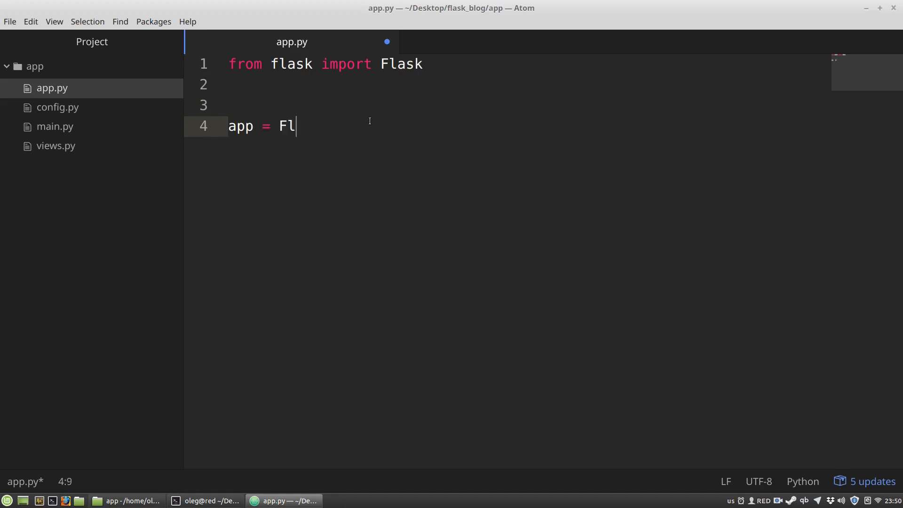
{"action": "type", "text": "ask()"}
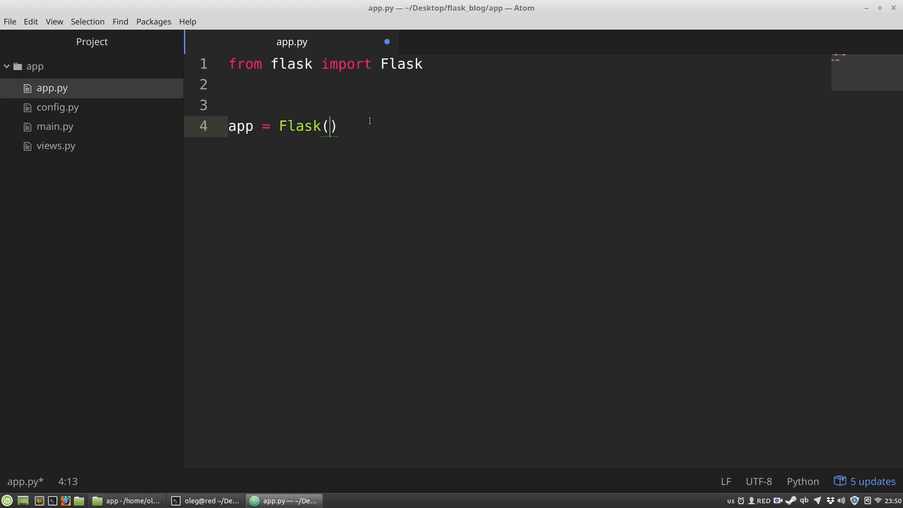
{"action": "type", "text": "__name"}
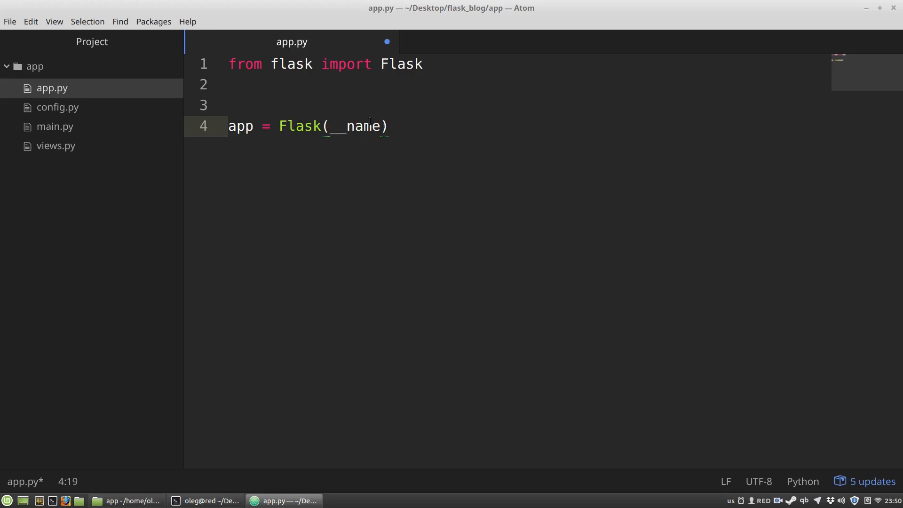
{"action": "type", "text": "__"}
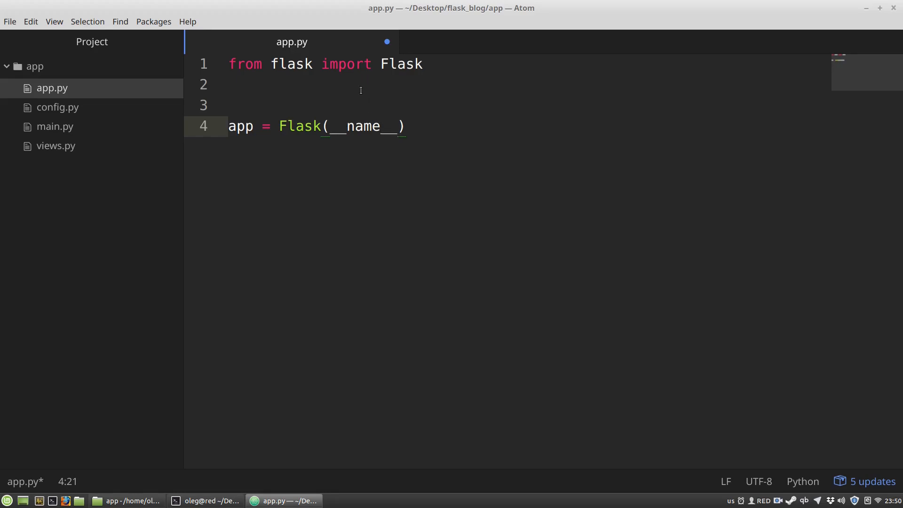
{"action": "left_click", "coordinate": [397, 126]}
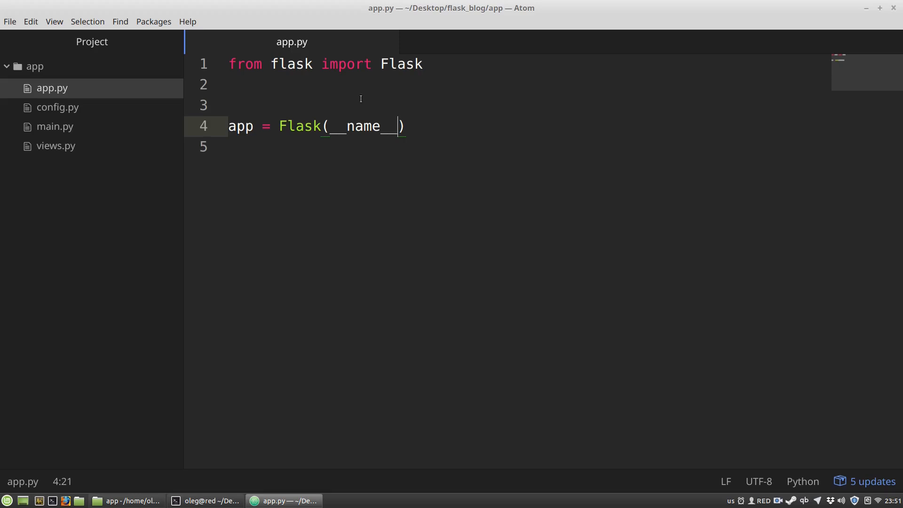
{"action": "mouse_move", "coordinate": [170, 133]}
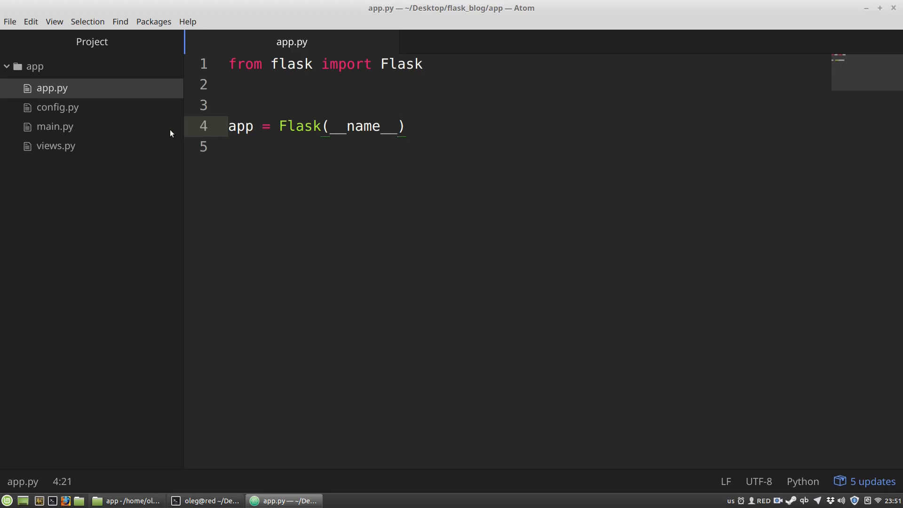
Step: In main.py, import app and call app.run() under the __main__ guard
{"action": "left_click", "coordinate": [55, 126]}
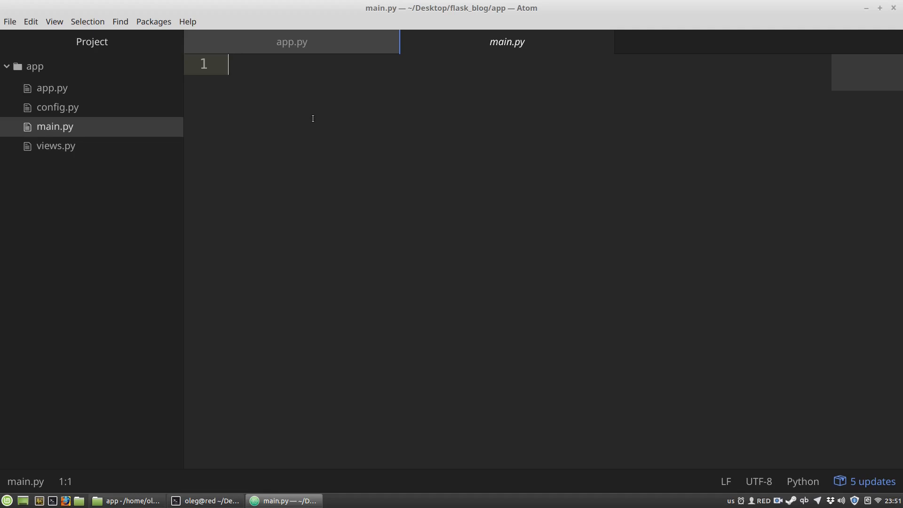
{"action": "type", "text": "fro"}
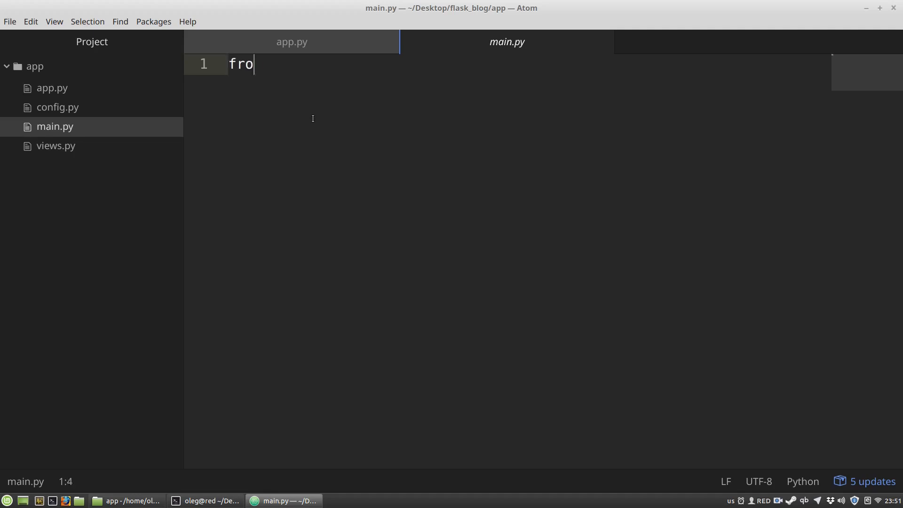
{"action": "type", "text": "m app import"}
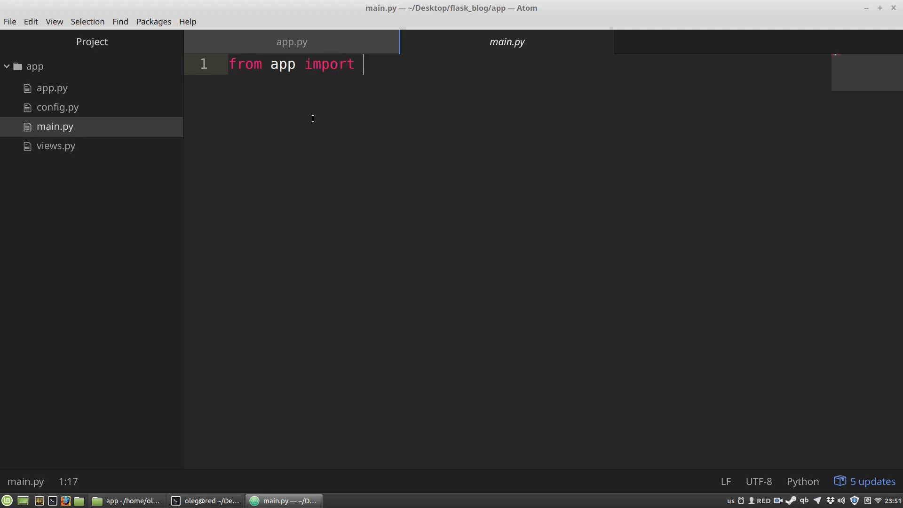
{"action": "type", "text": "app"}
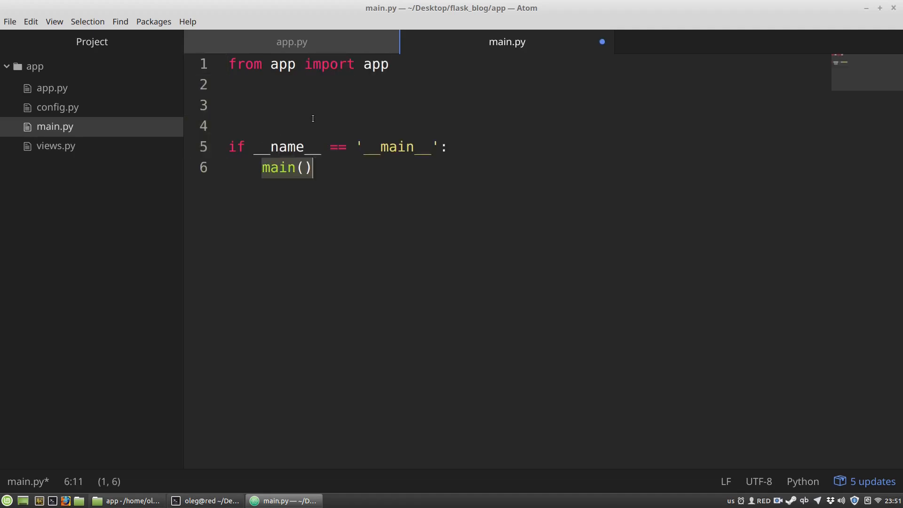
{"action": "type", "text": "app.run"}
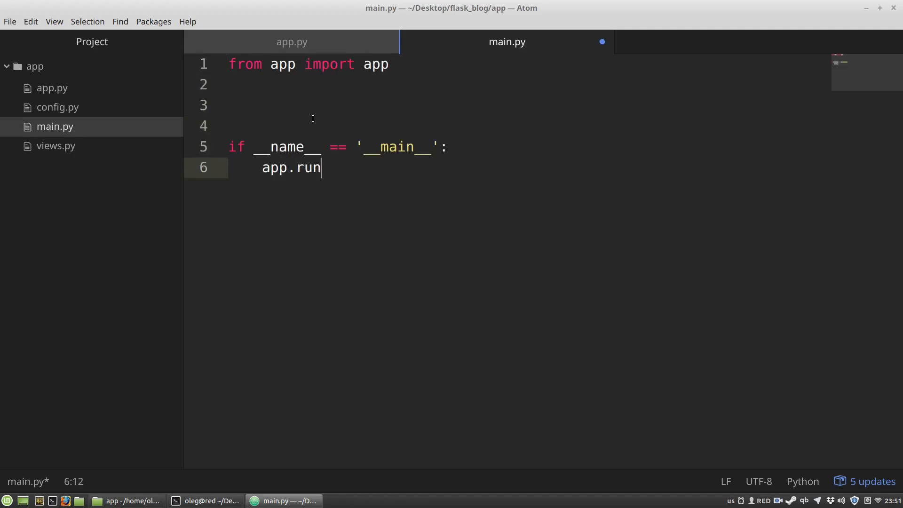
{"action": "type", "text": "()"}
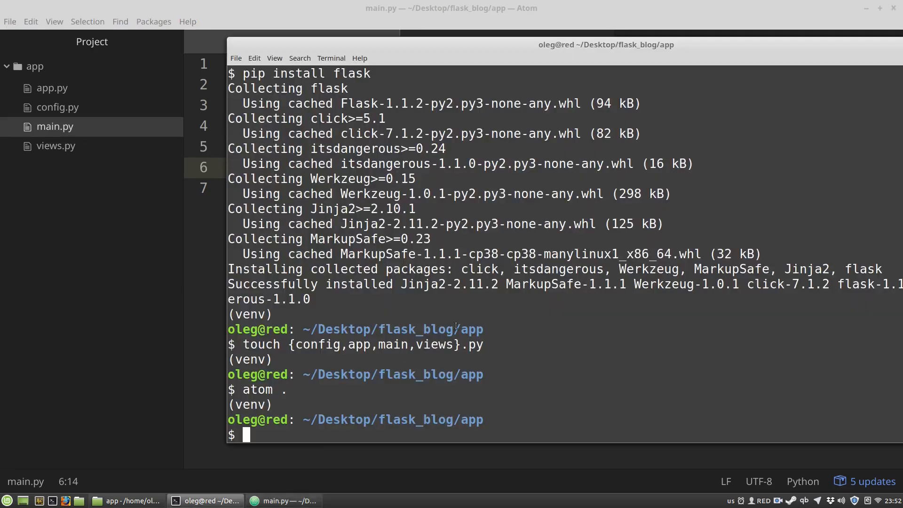
Step: Run main.py with python from the app folder in Terminal
{"action": "type", "text": "pytho"}
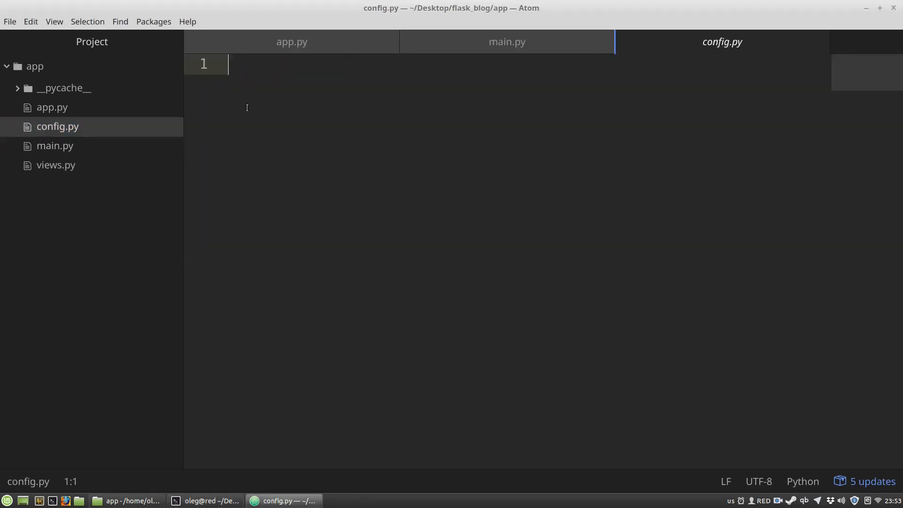
{"action": "mouse_move", "coordinate": [252, 126]}
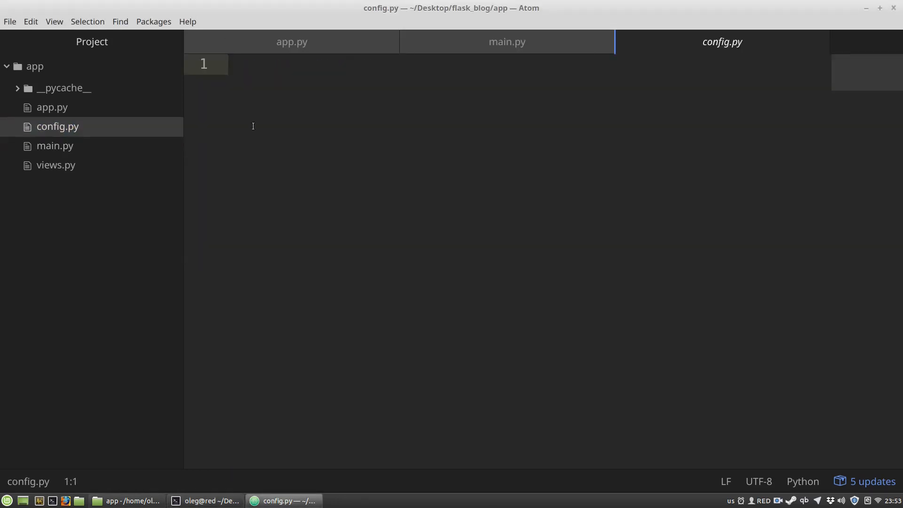
Step: Type 'class Config:' with 'DEBUG = True' into config.py
{"action": "type", "text": "class Config:"}
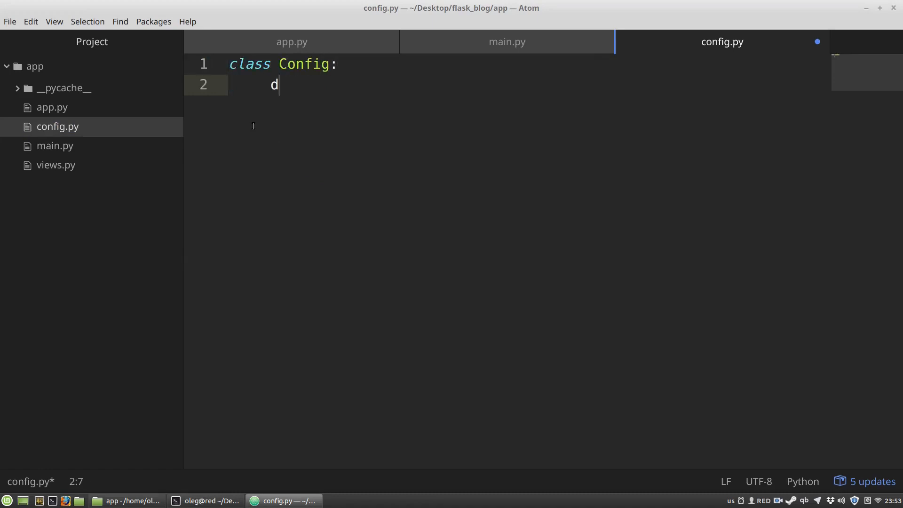
{"action": "type", "text": "EBUG"}
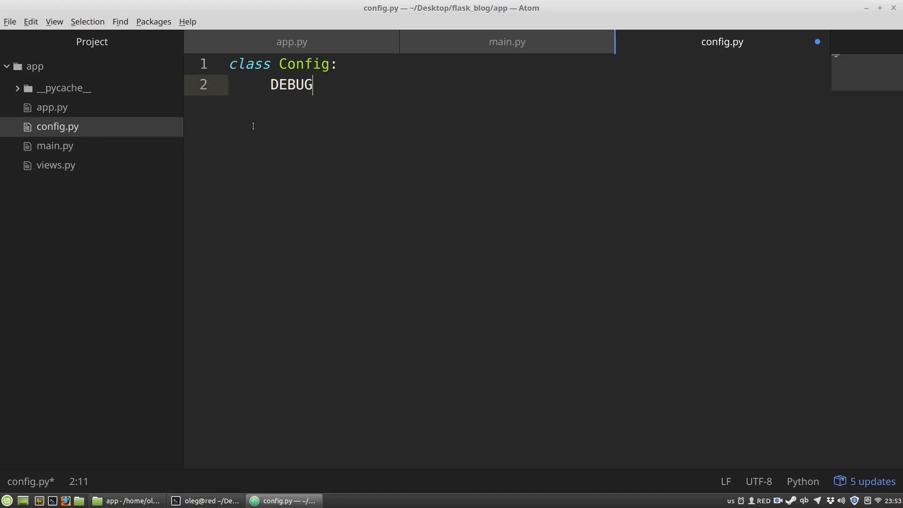
{"action": "type", "text": "= T"}
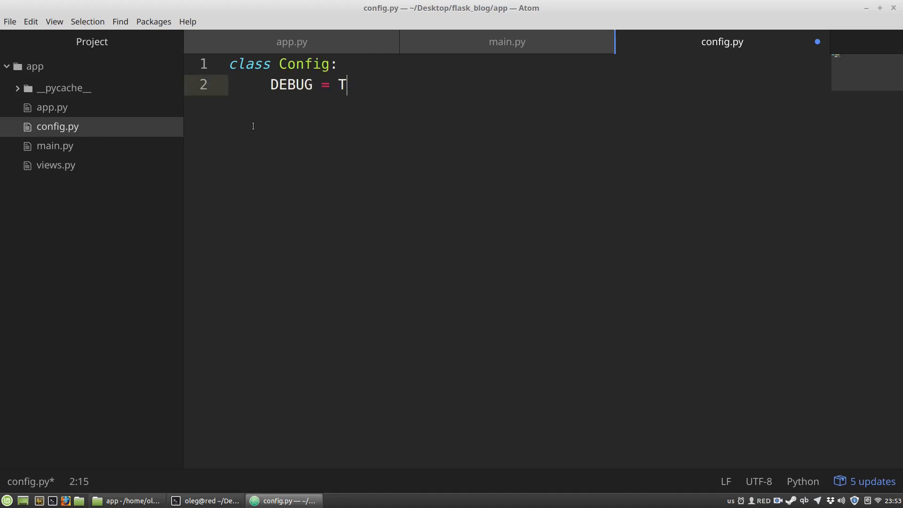
{"action": "type", "text": "rue"}
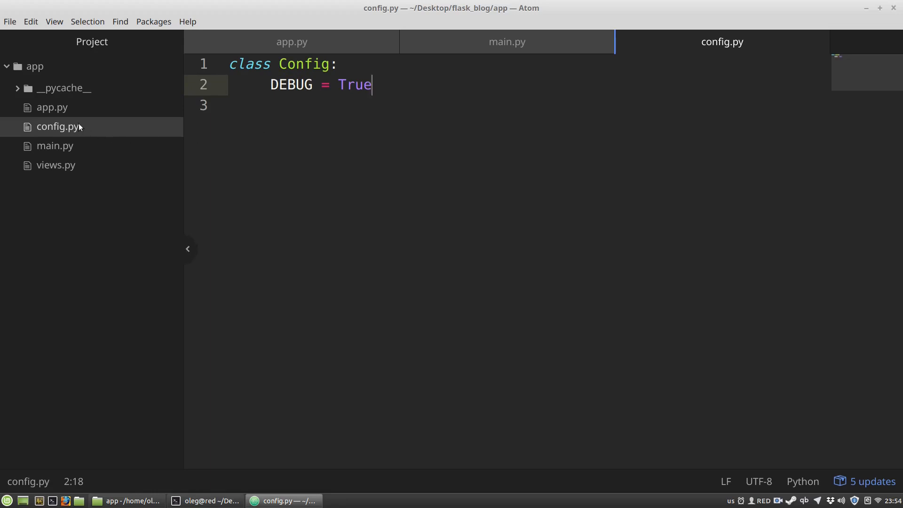
Step: Add 'from .config import Config' to app.py
{"action": "left_click", "coordinate": [291, 42]}
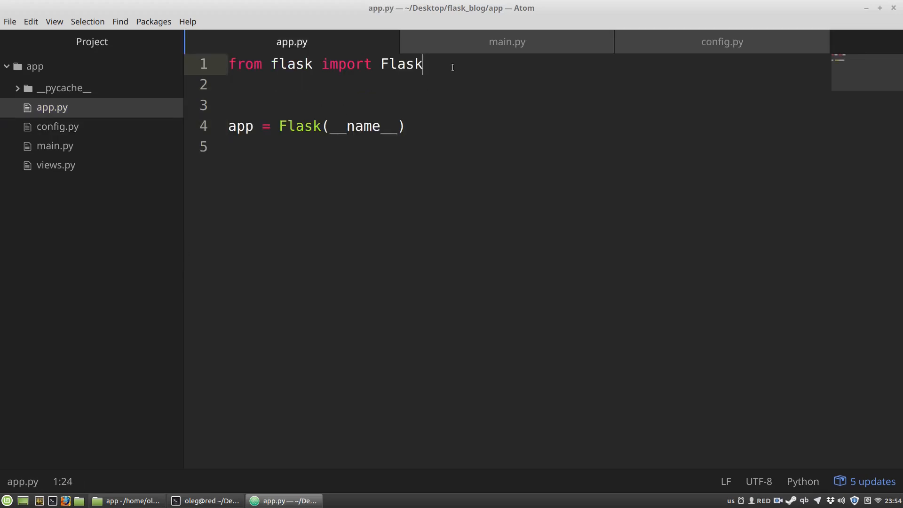
{"action": "type", "text": "from"}
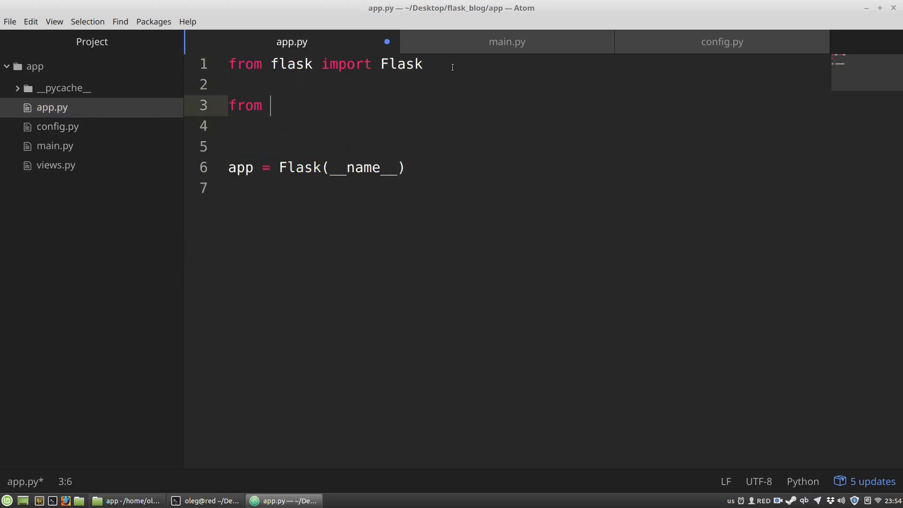
{"action": "type", "text": ".config"}
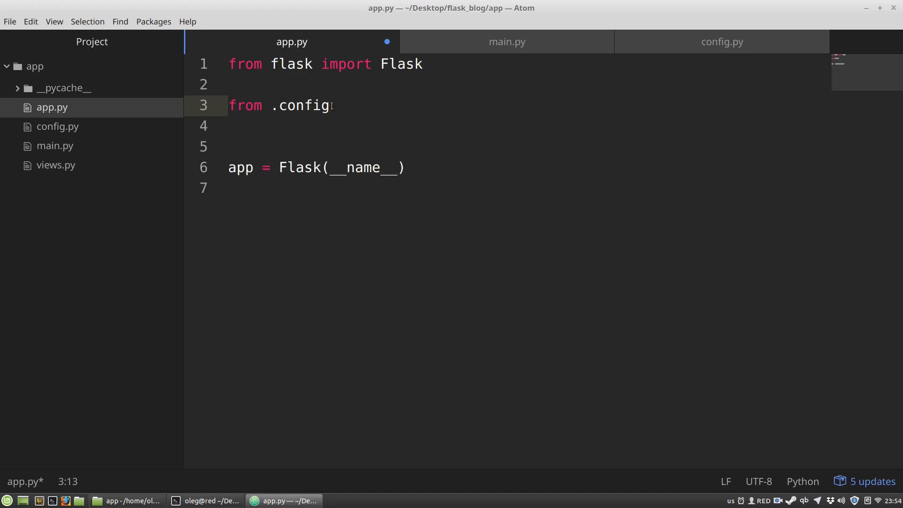
{"action": "type", "text": "import"}
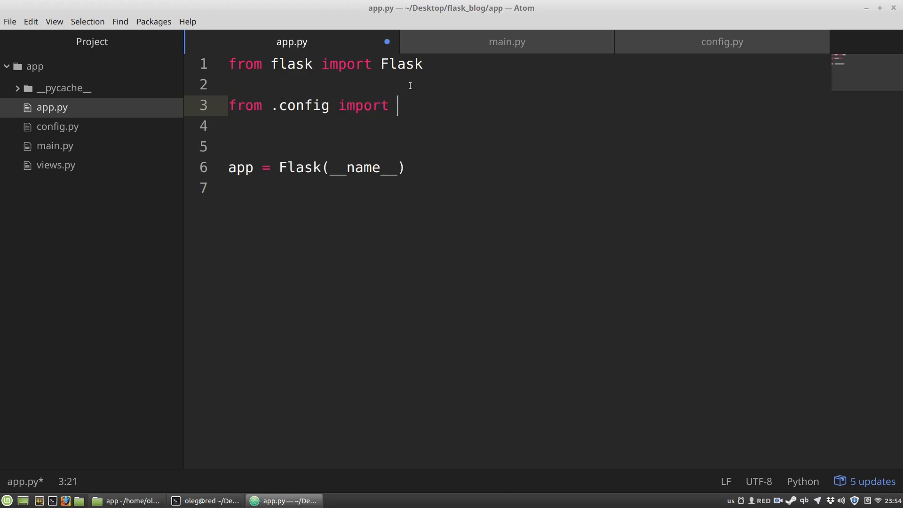
{"action": "type", "text": "Config"}
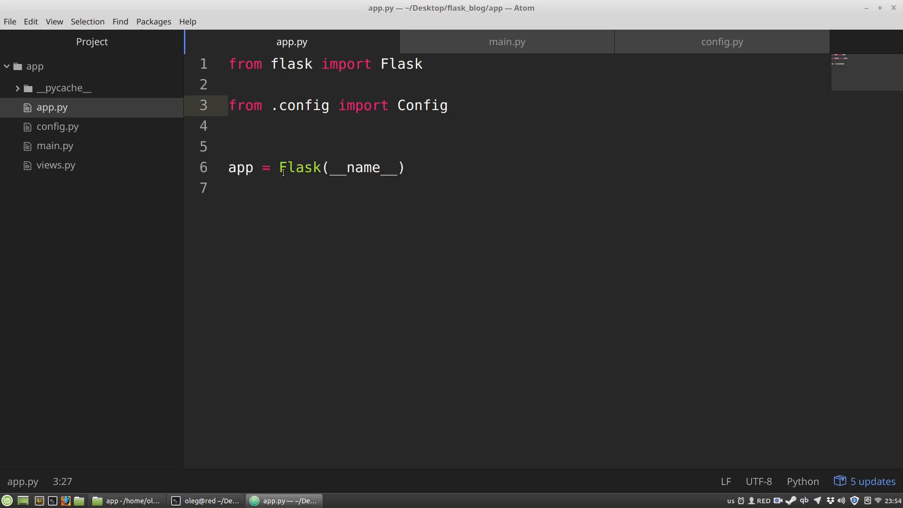
Step: Add 'app.config.from_object(Config)' below the app line
{"action": "left_click", "coordinate": [448, 105]}
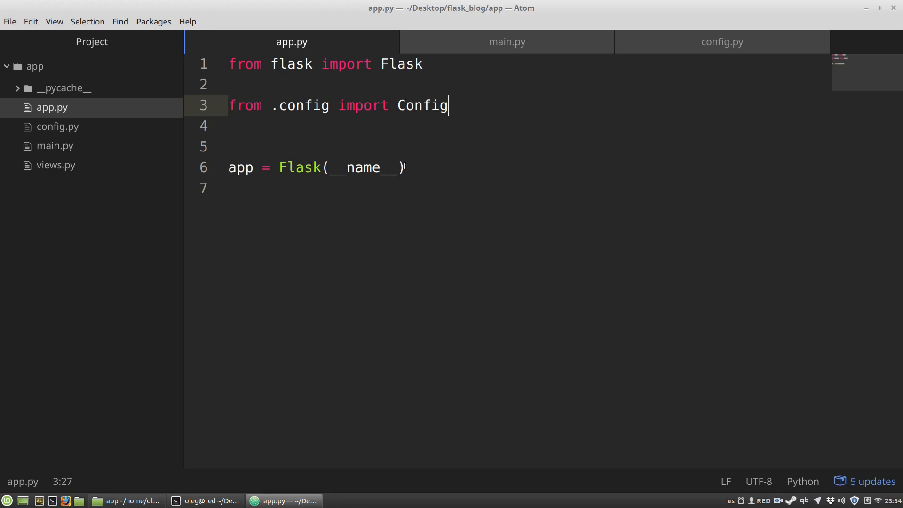
{"action": "type", "text": "a"}
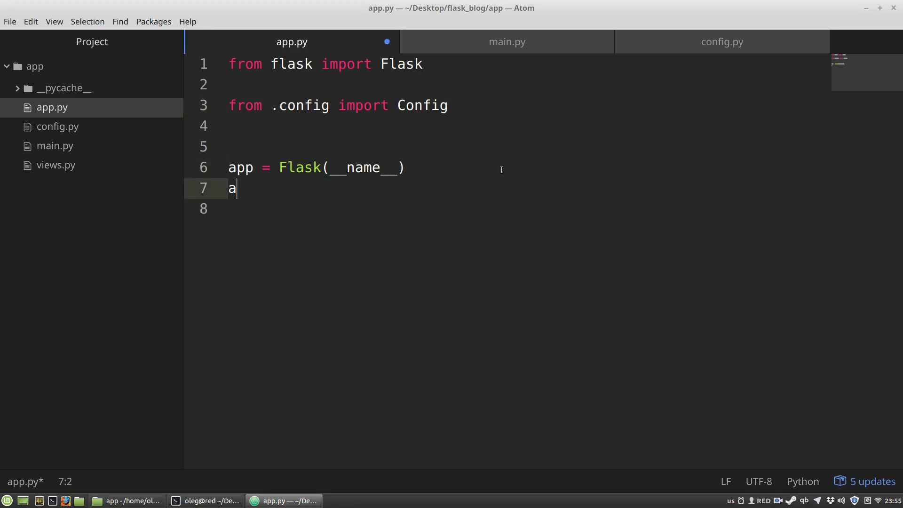
{"action": "type", "text": "pp.config"}
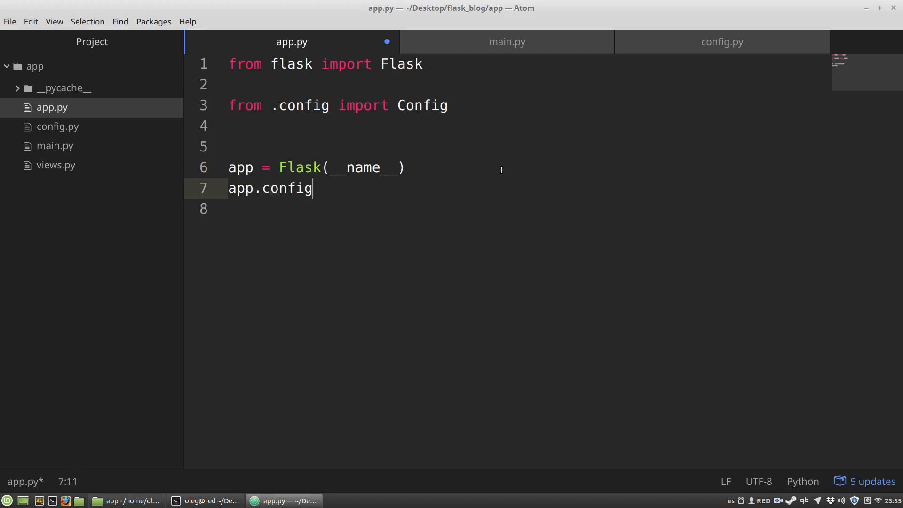
{"action": "type", "text": ".f"}
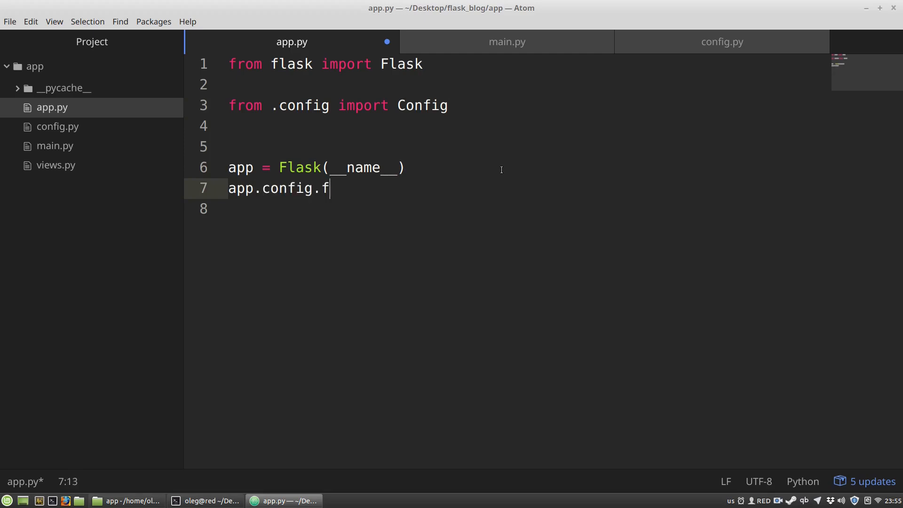
{"action": "type", "text": "rom_obje"}
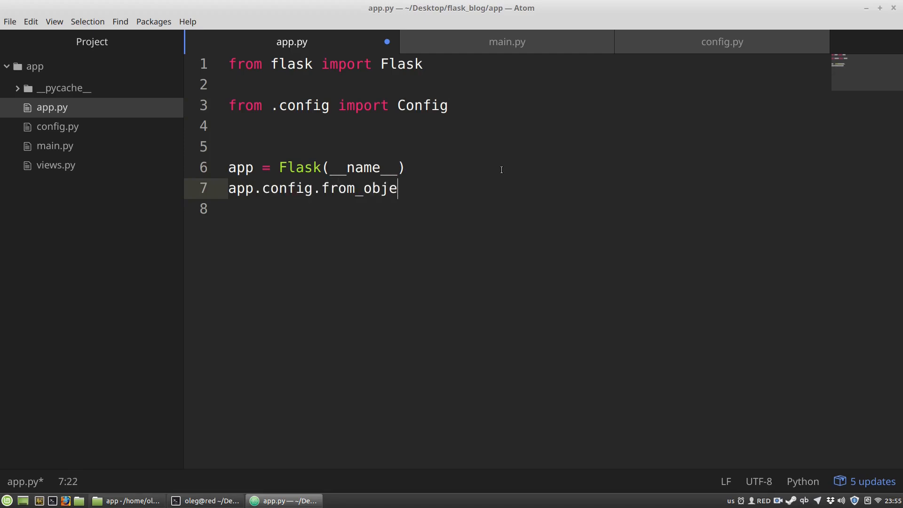
{"action": "type", "text": "ct(C)"}
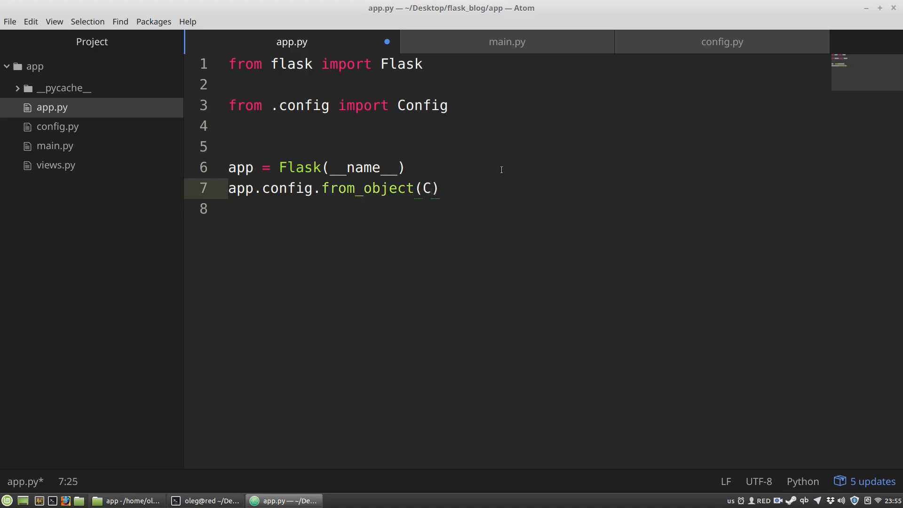
{"action": "type", "text": "onfig"}
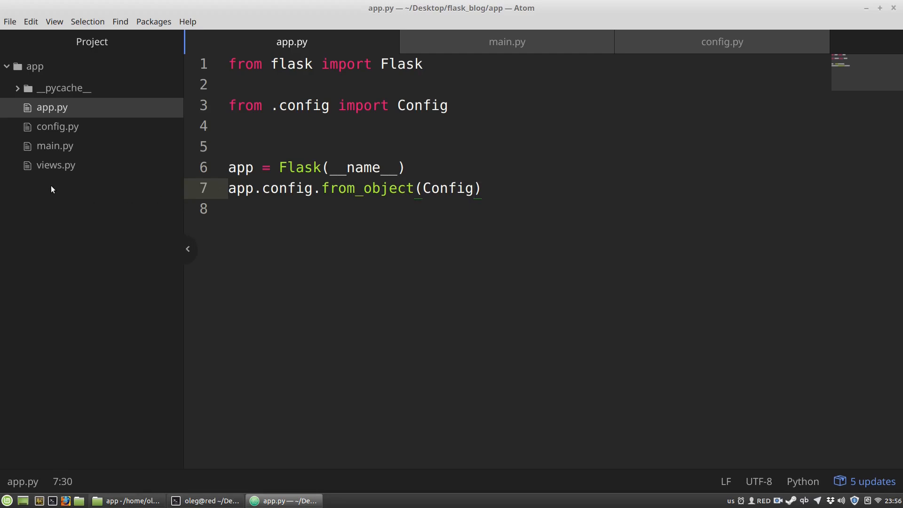
{"action": "left_click", "coordinate": [56, 165]}
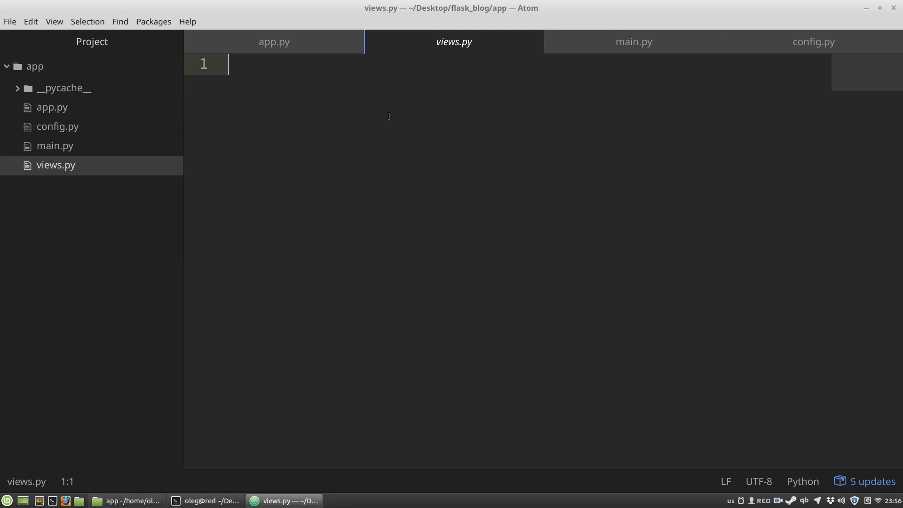
{"action": "type", "text": "from app import app"}
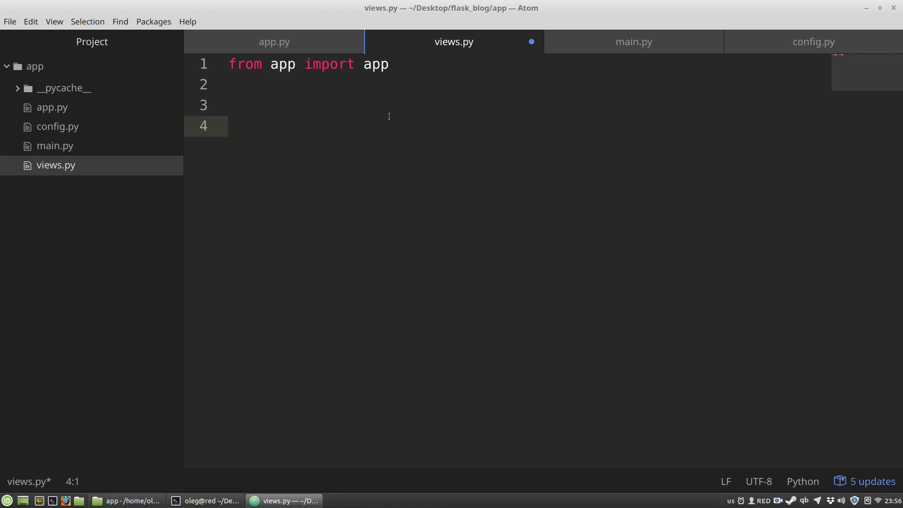
{"action": "type", "text": "@app"}
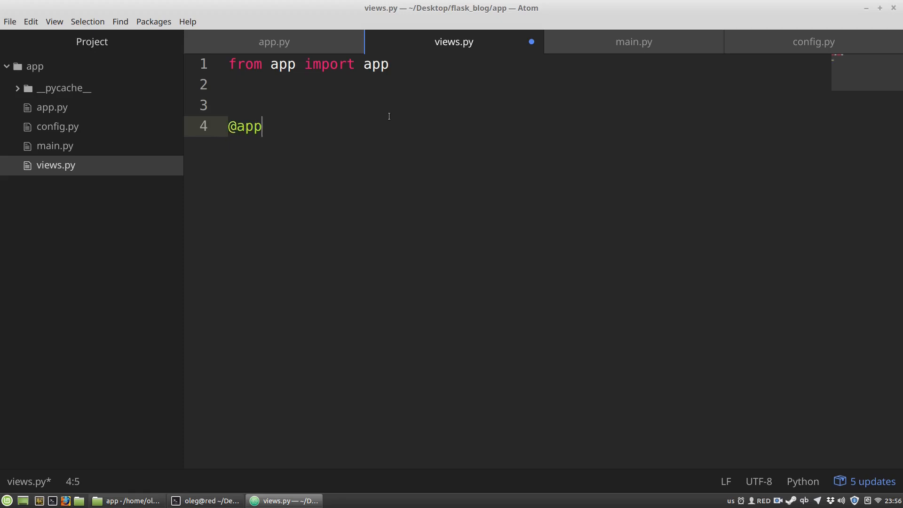
{"action": "type", "text": ".rout"}
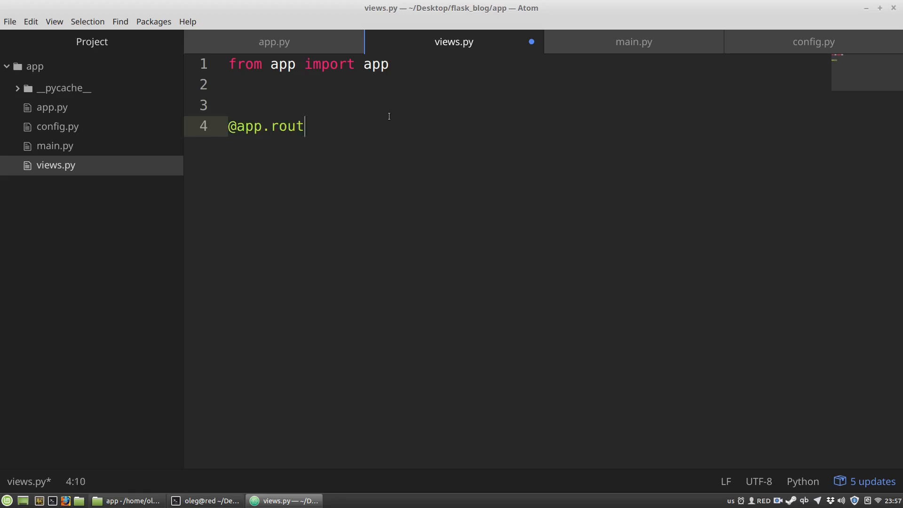
{"action": "type", "text": "e('/')"}
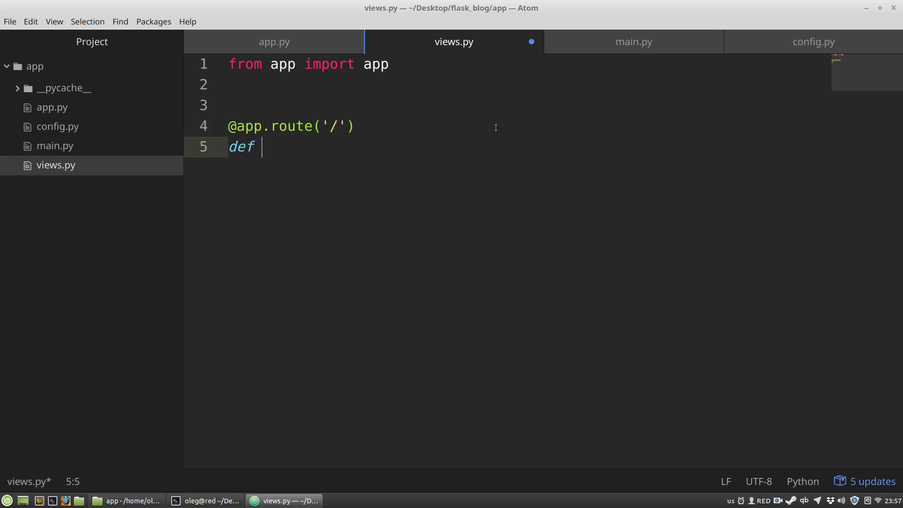
Step: Define index() under the '/' route in views.py, returning 'Hello world'
{"action": "type", "text": "index()"}
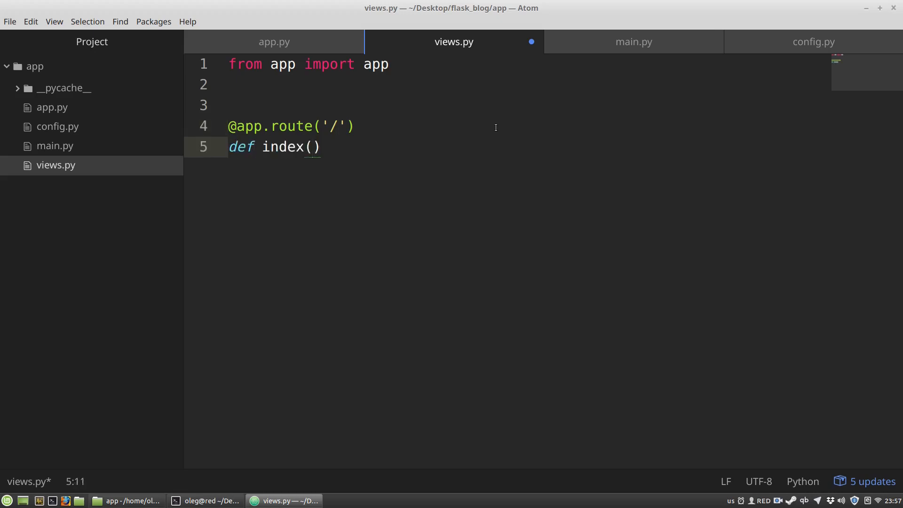
{"action": "type", "text": ":"}
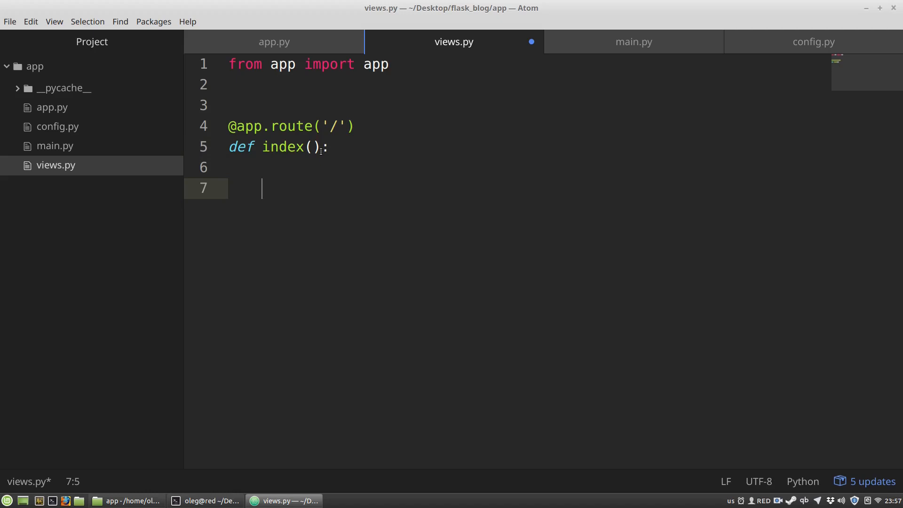
{"action": "type", "text": "{'/'}"}
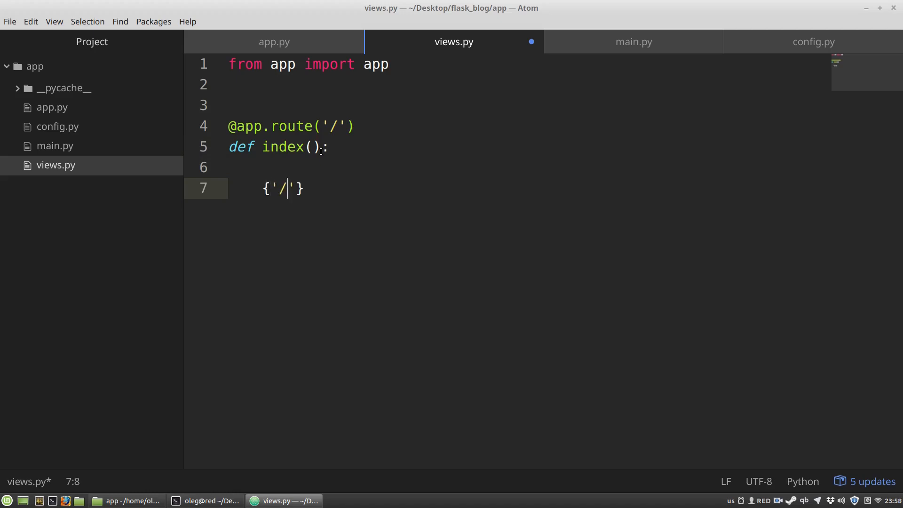
{"action": "type", "text": "\":"}
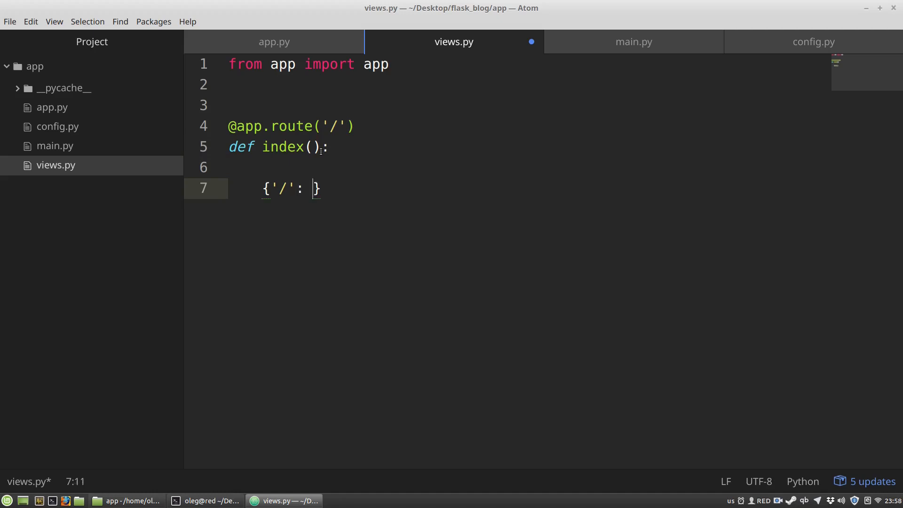
{"action": "type", "text": "inde"}
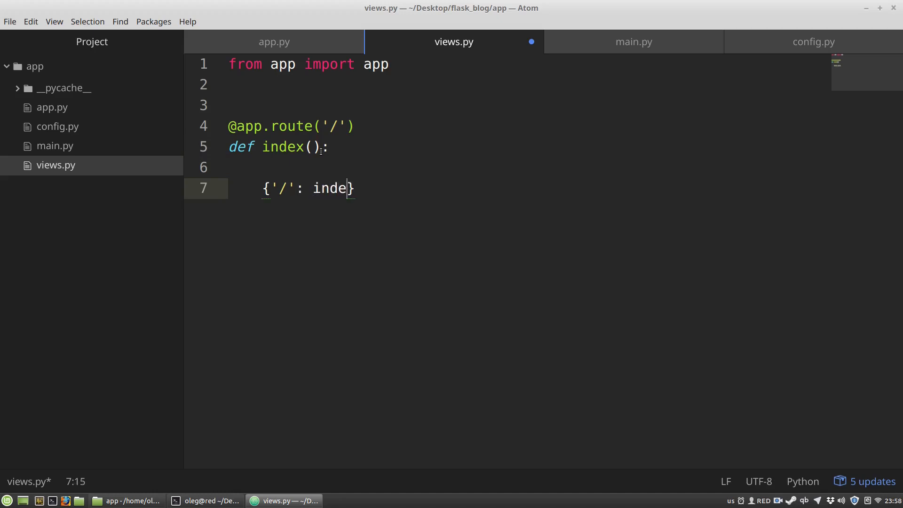
{"action": "type", "text": "x"}
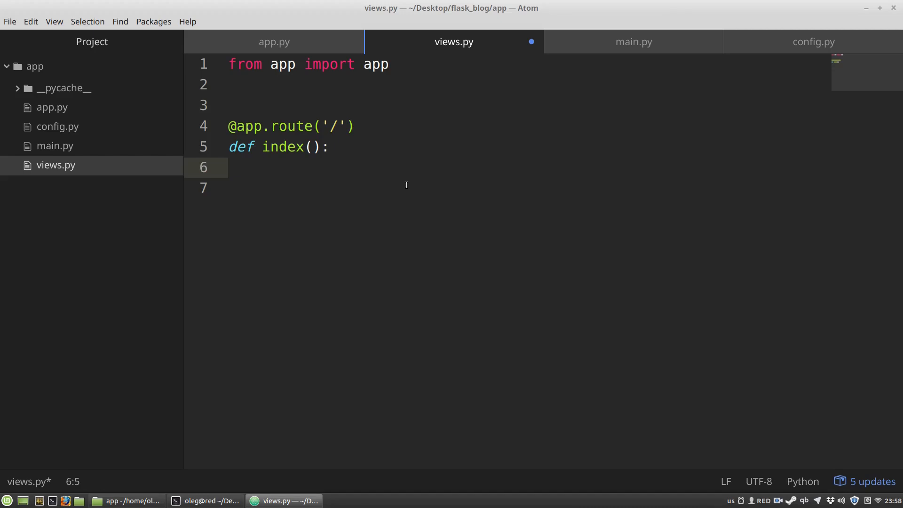
{"action": "type", "text": "ret"}
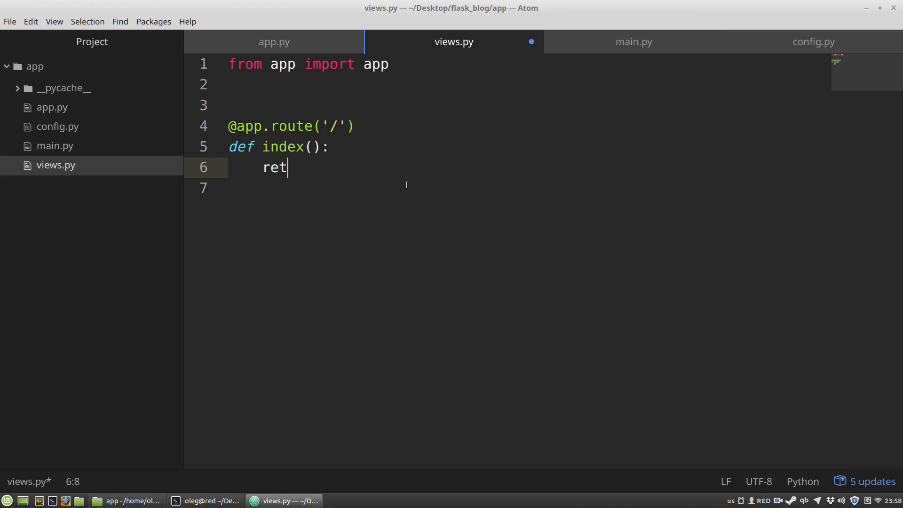
{"action": "type", "text": "urn"}
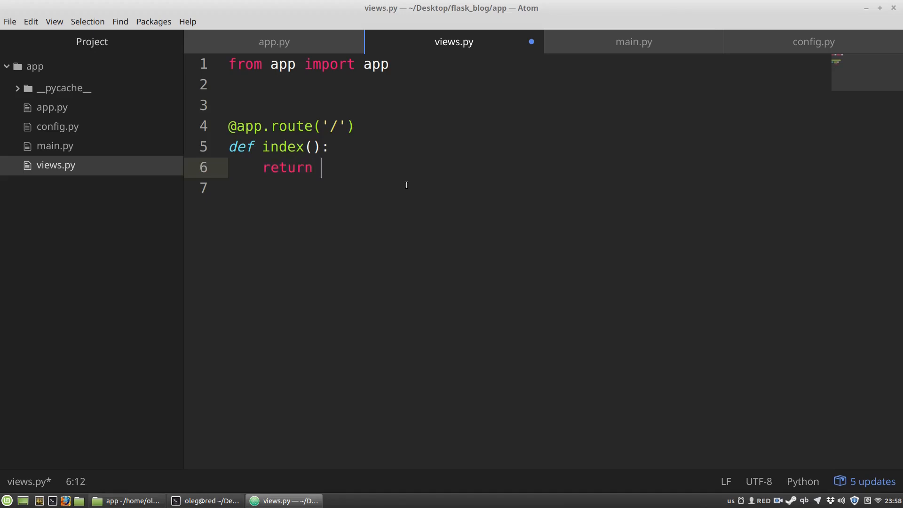
{"action": "type", "text": "'Hello w"}
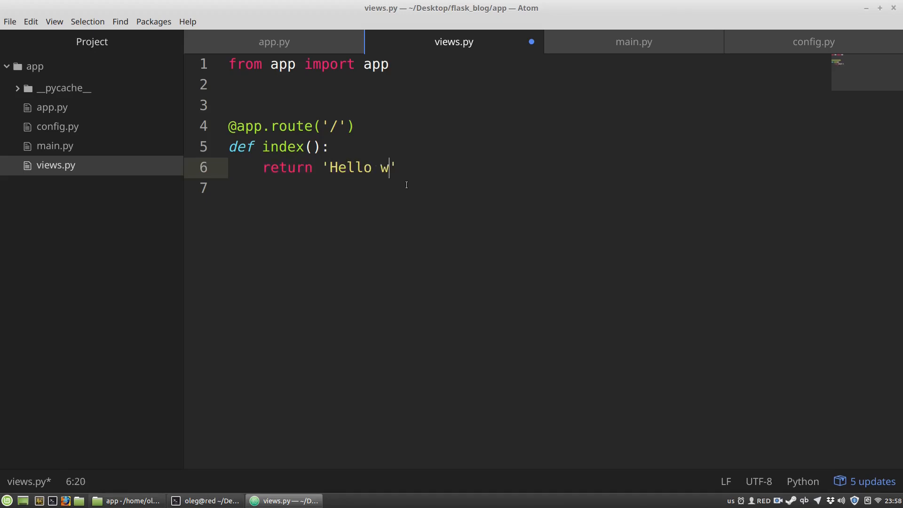
{"action": "type", "text": "orld"}
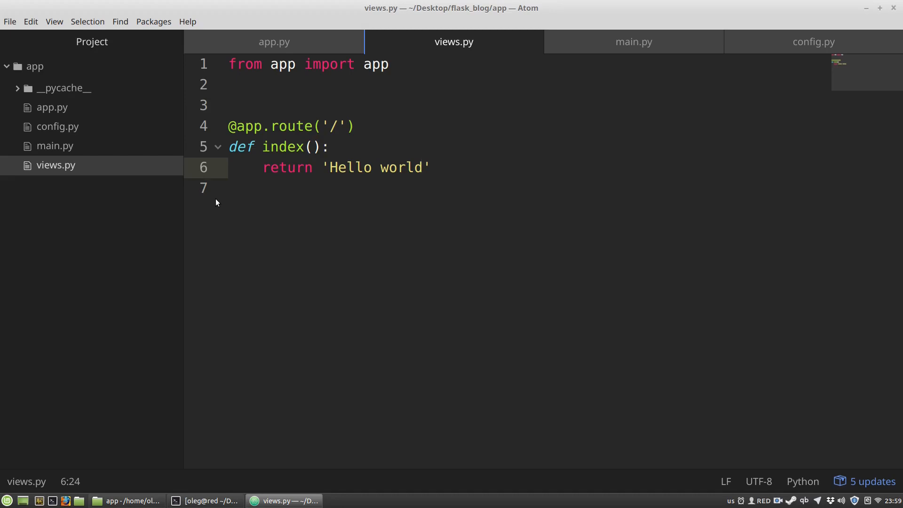
Step: Add 'import views' on line 2 of main.py
{"action": "left_click", "coordinate": [55, 145]}
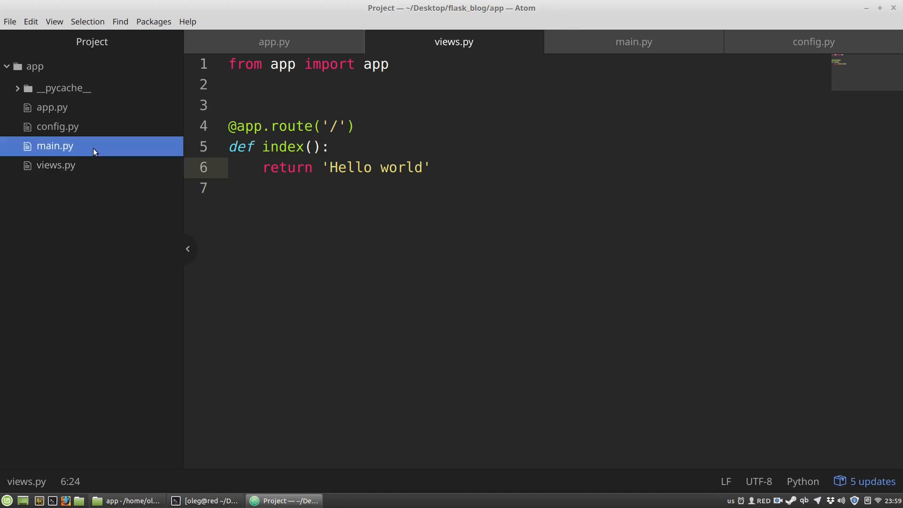
{"action": "left_click", "coordinate": [634, 42]}
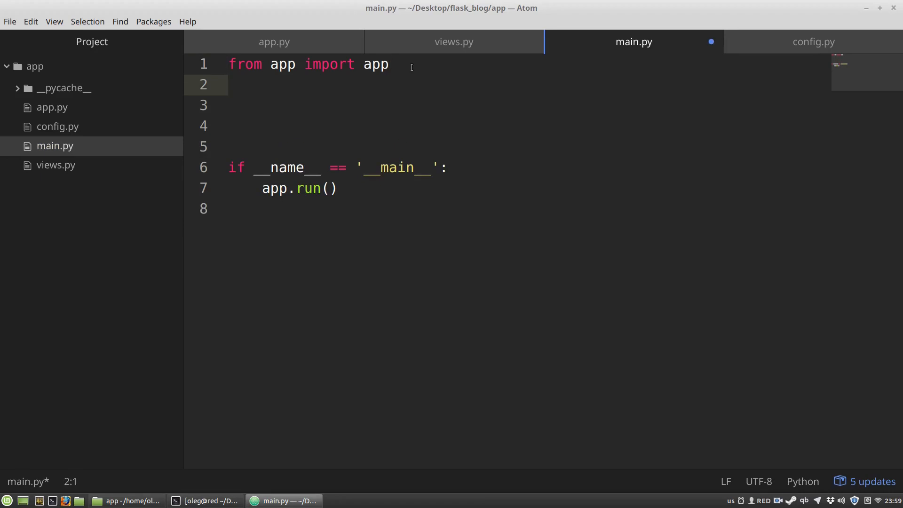
{"action": "type", "text": "import view"}
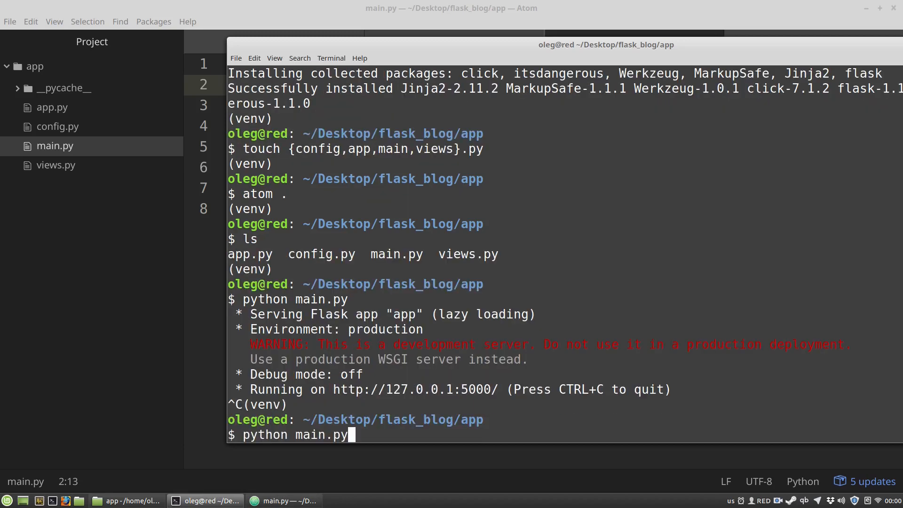
Step: Run python main.py, then go back to the editor to fix the import error
{"action": "key", "text": "Return"}
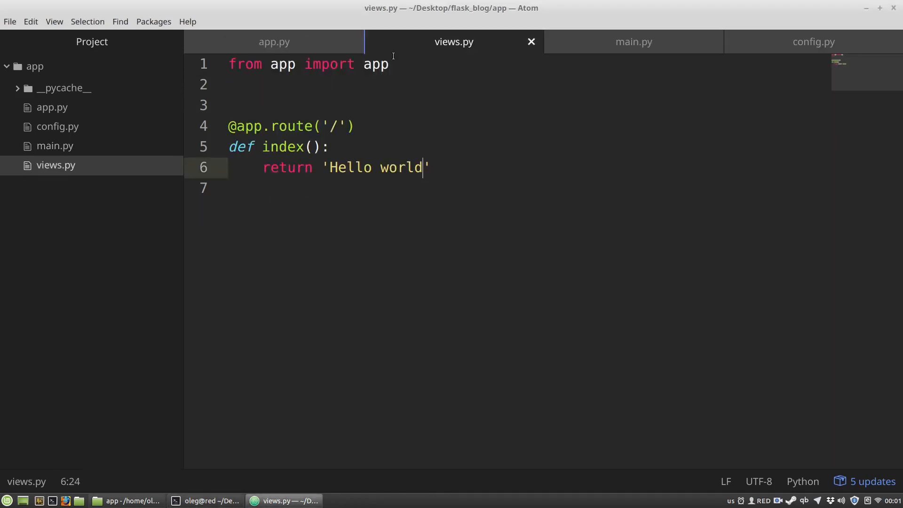
{"action": "left_click", "coordinate": [274, 41]}
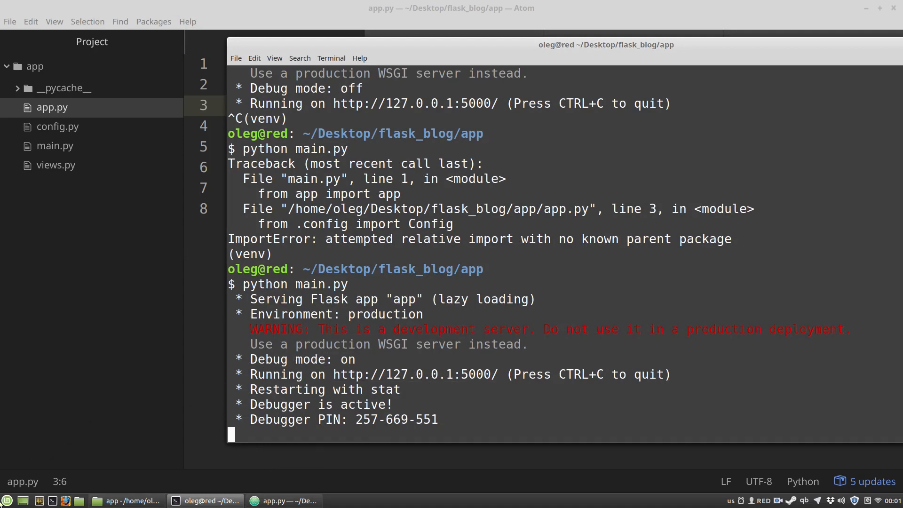
{"action": "left_click", "coordinate": [8, 500]}
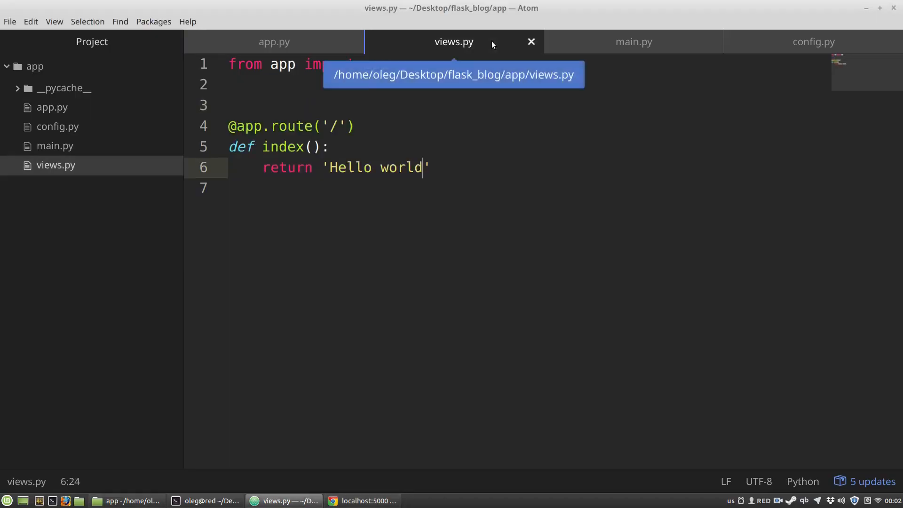
{"action": "mouse_move", "coordinate": [523, 147]}
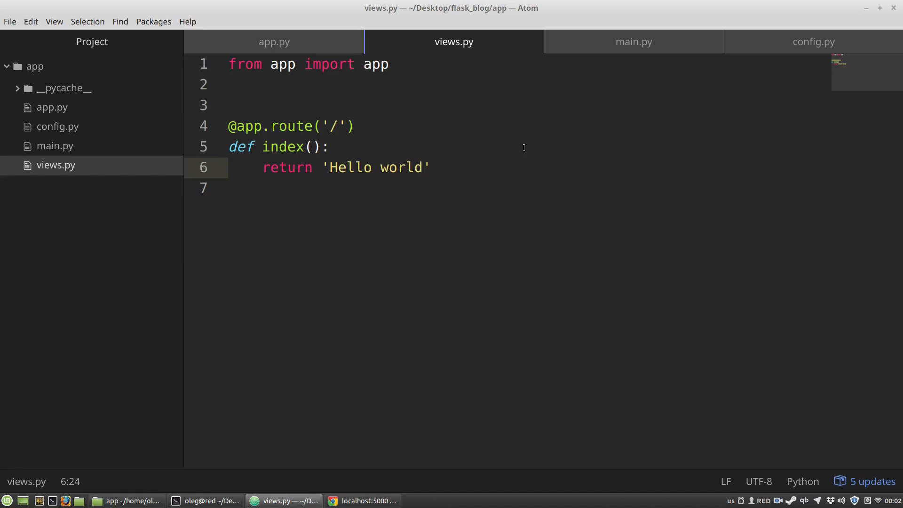
{"action": "left_click", "coordinate": [420, 167]}
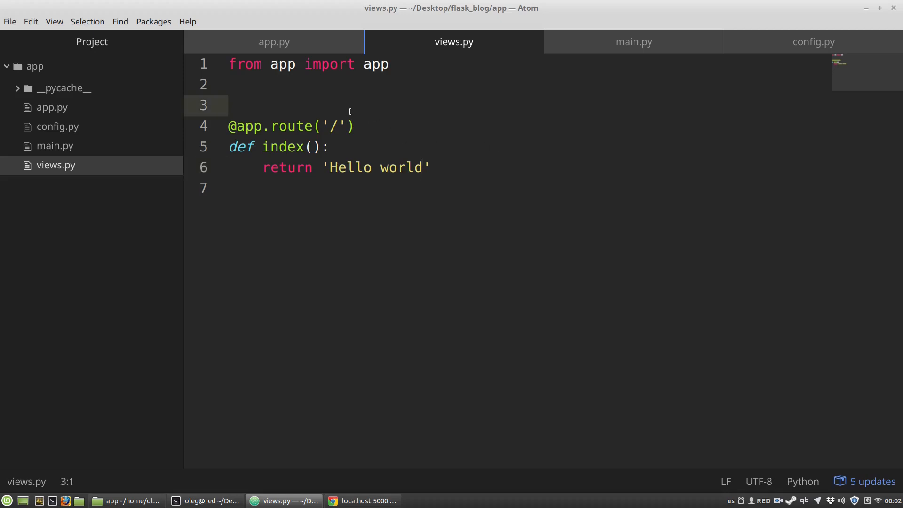
{"action": "type", "text": "@ap"}
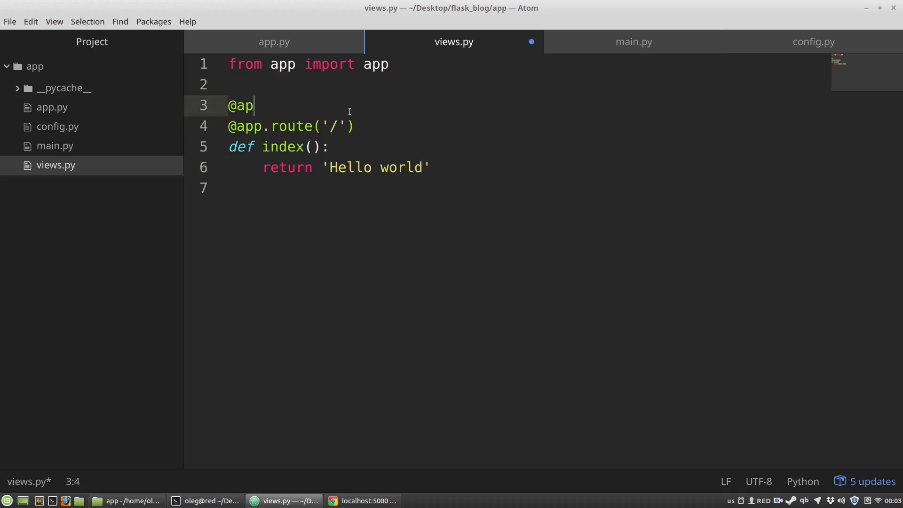
{"action": "type", "text": "p.route()"}
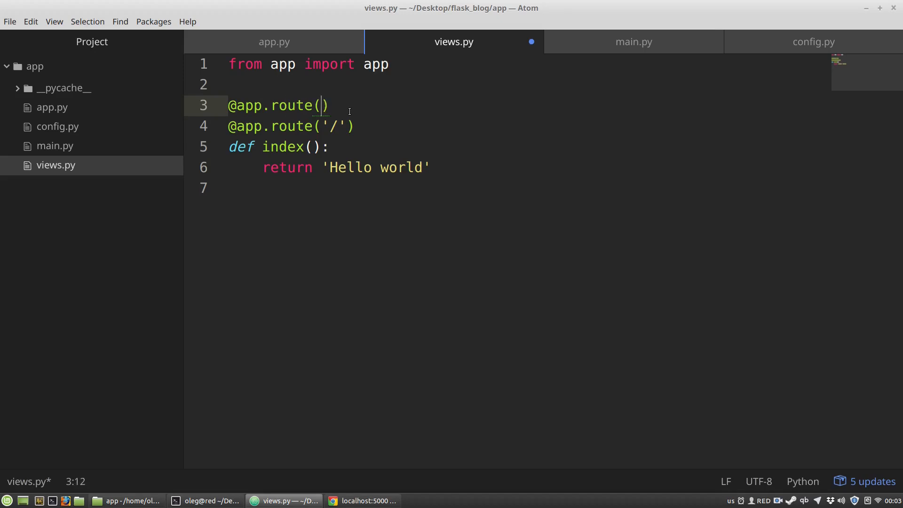
{"action": "type", "text": "'/blog'"}
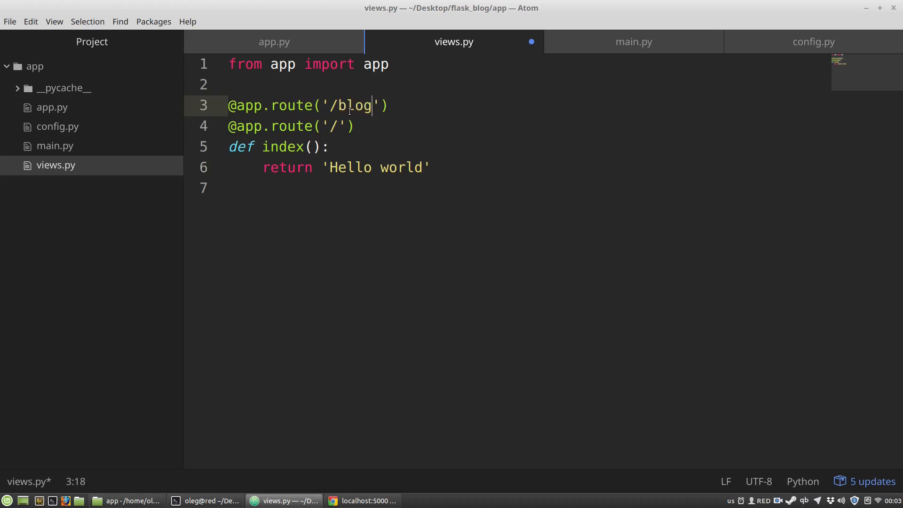
{"action": "key", "text": "ctrl+s"}
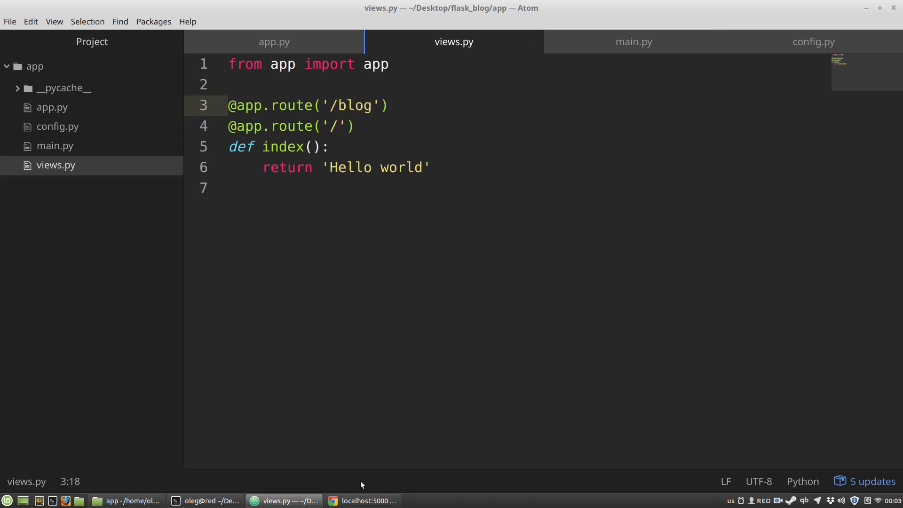
Step: Check the server reload and the /blog page in the browser, then return to Atom
{"action": "left_click", "coordinate": [205, 500]}
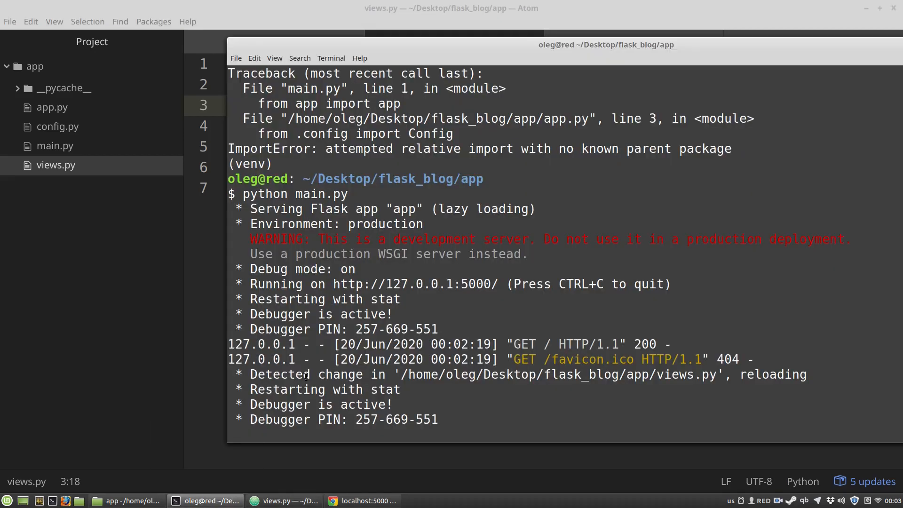
{"action": "left_click", "coordinate": [364, 500]}
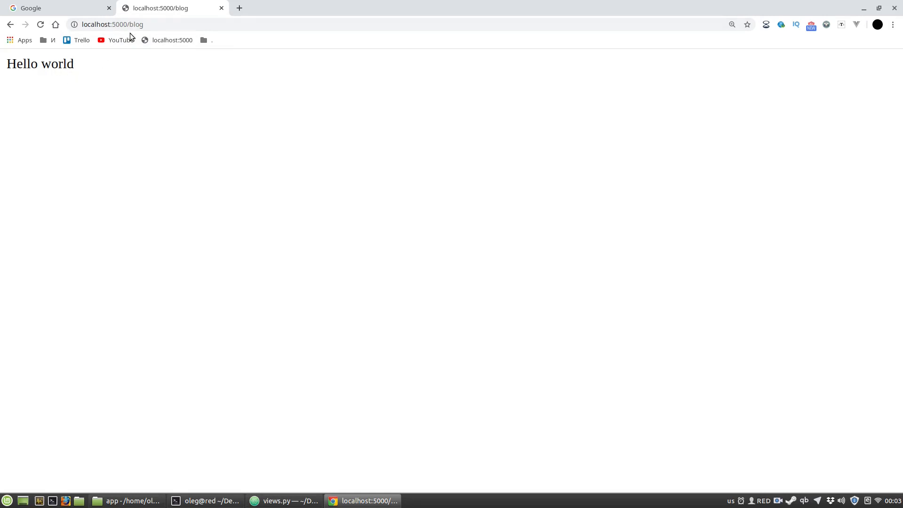
{"action": "mouse_move", "coordinate": [83, 64]}
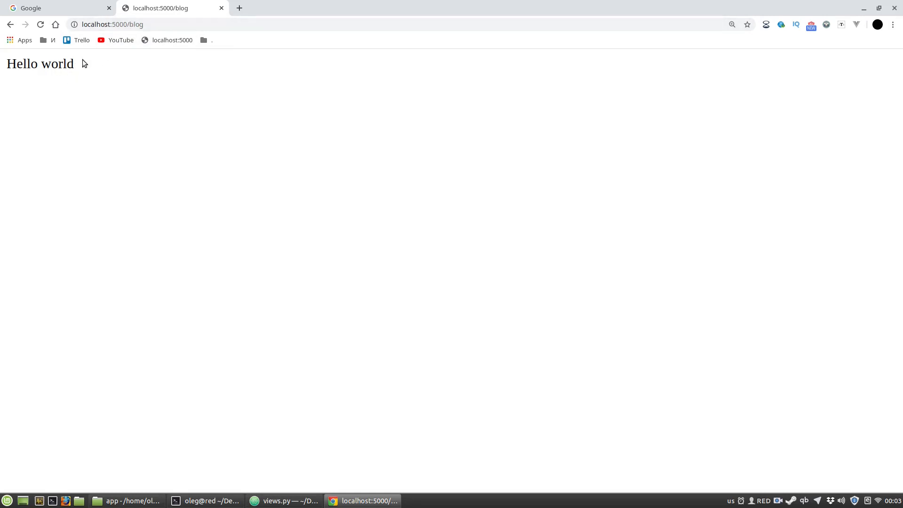
{"action": "mouse_move", "coordinate": [283, 500]}
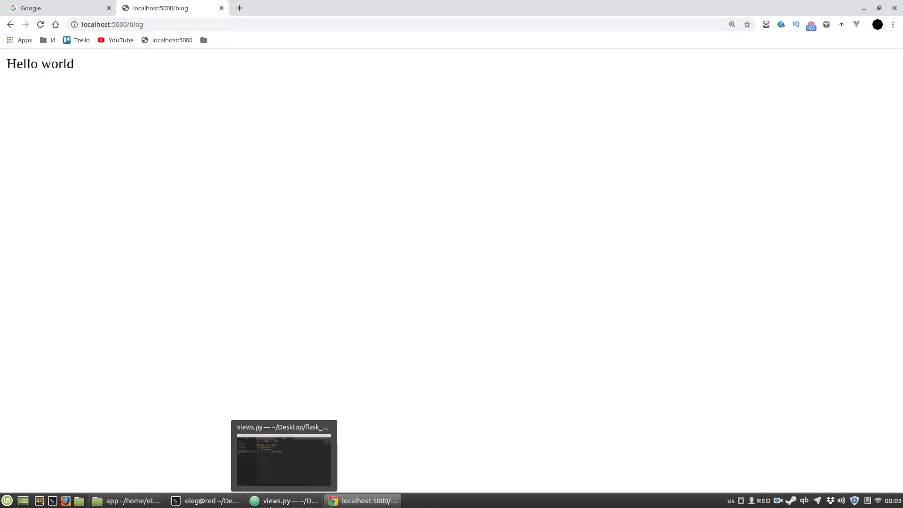
{"action": "left_click", "coordinate": [284, 500]}
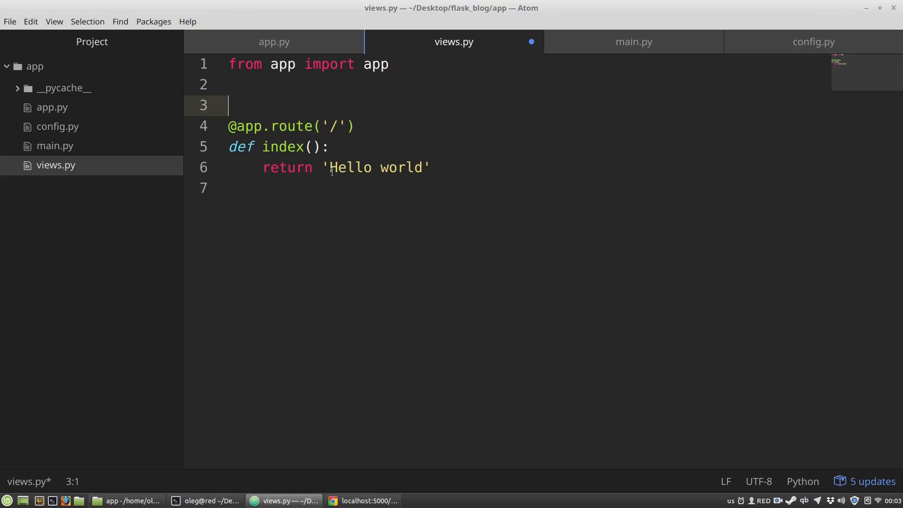
Step: Wrap the returned Hello world in h1 tags
{"action": "type", "text": "<"}
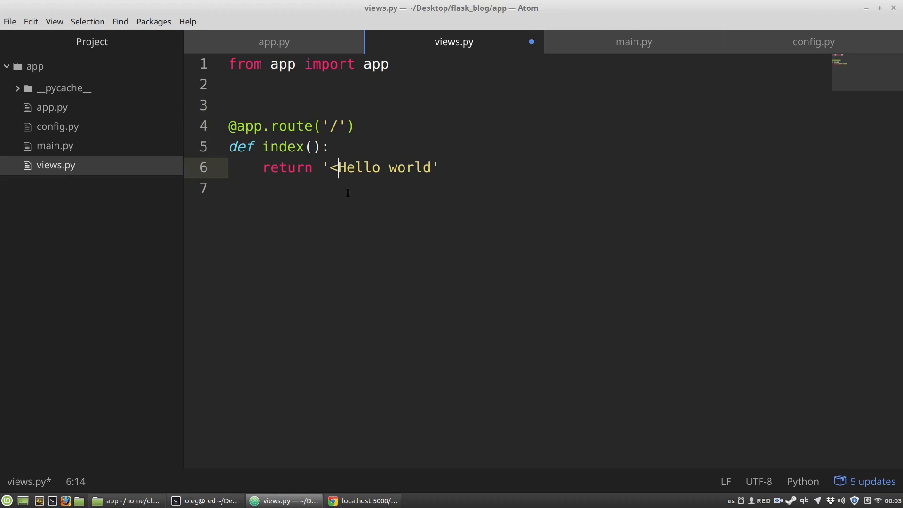
{"action": "type", "text": "h1>"}
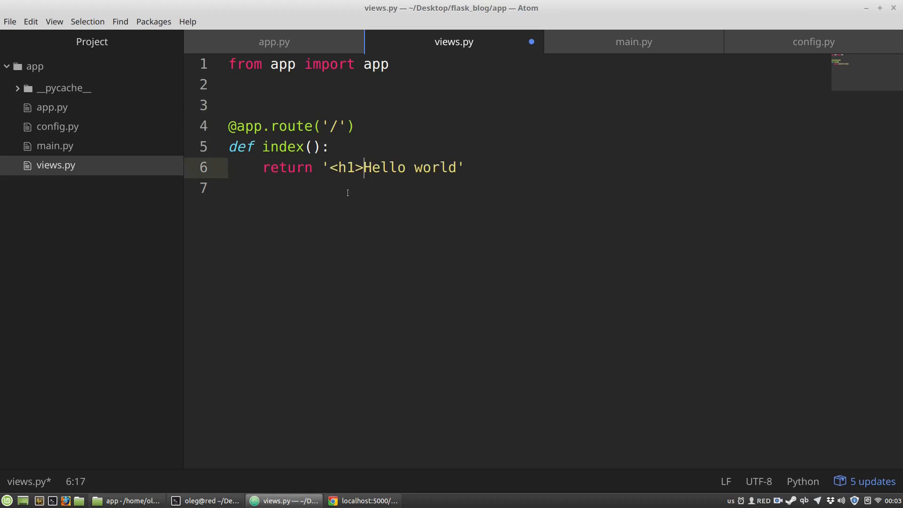
{"action": "type", "text": "<h1>"}
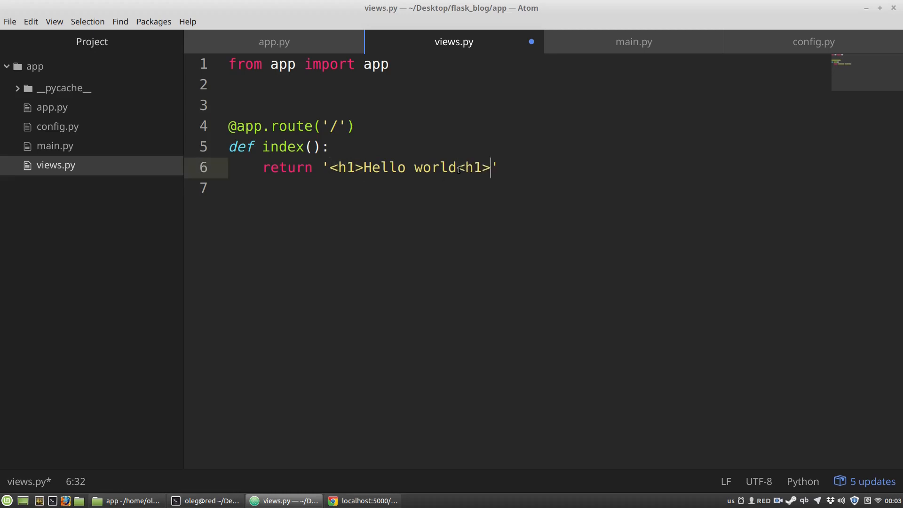
Step: Change the browser address to localhost:5000 to view the heading, then return to Atom
{"action": "left_click", "coordinate": [363, 500]}
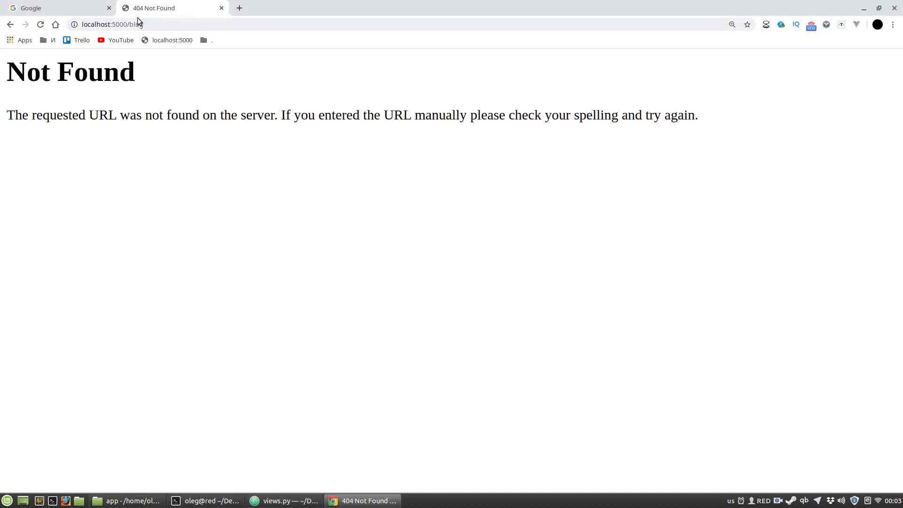
{"action": "double_click", "coordinate": [132, 24]}
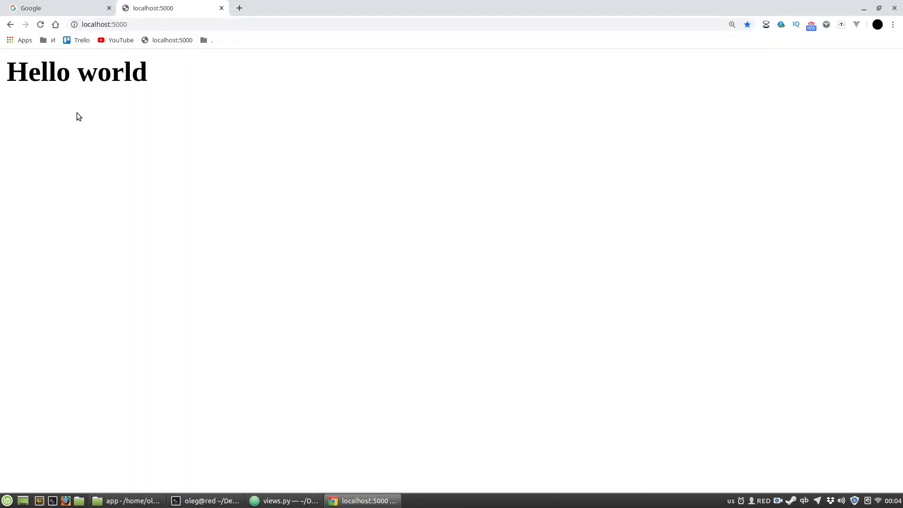
{"action": "mouse_move", "coordinate": [165, 297]}
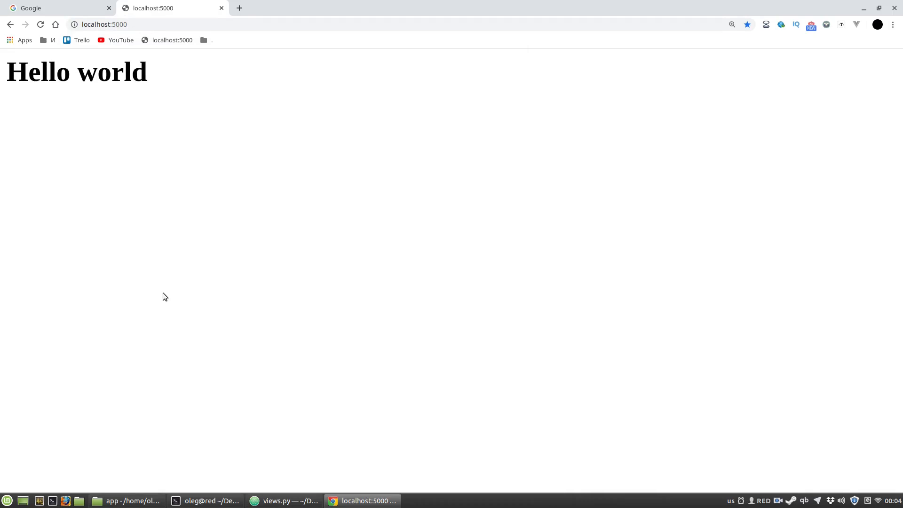
{"action": "left_click", "coordinate": [283, 501]}
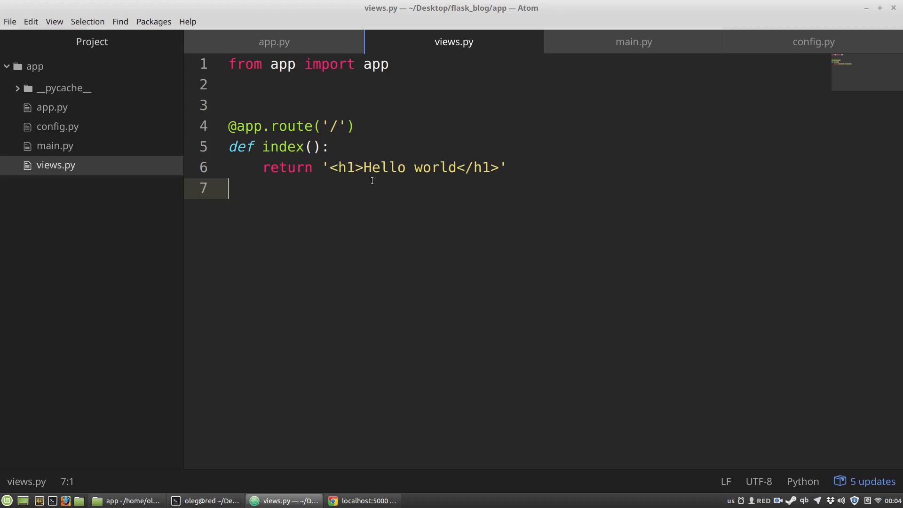
Step: Create a new 'templates' folder inside the app project folder
{"action": "left_click", "coordinate": [56, 165]}
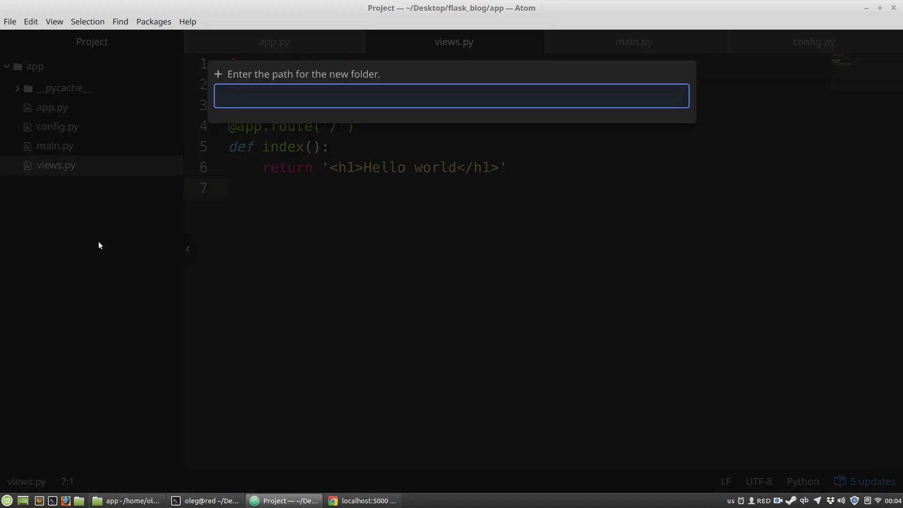
{"action": "type", "text": "templat"}
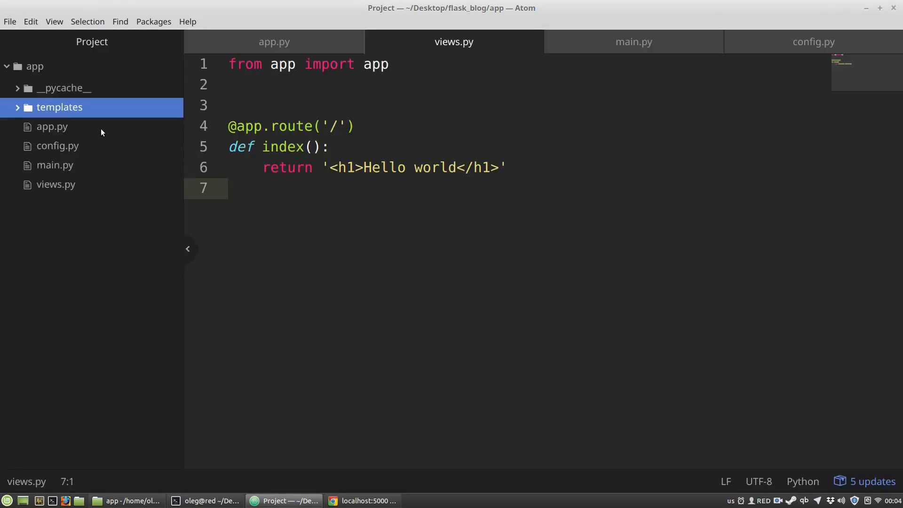
{"action": "mouse_move", "coordinate": [77, 118]}
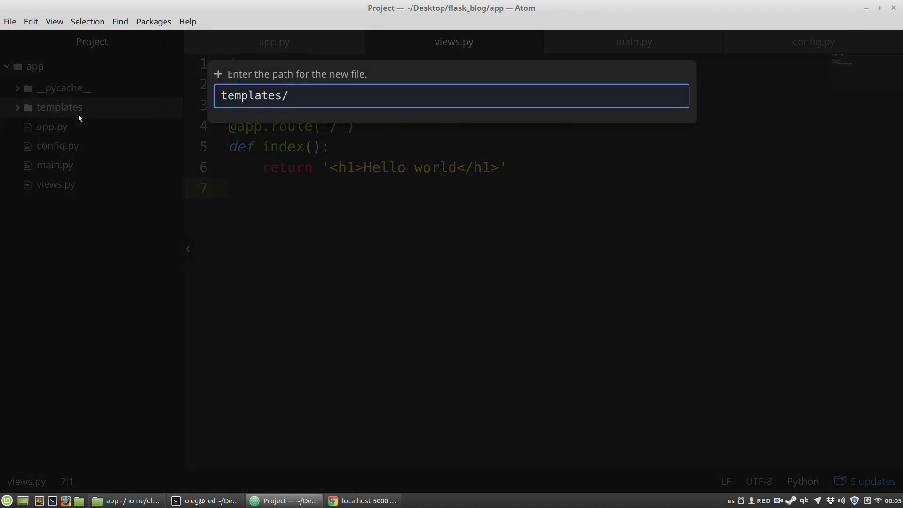
Step: Create templates/index.html with an HTML skeleton and an h1 'Hello world' heading
{"action": "type", "text": "index"}
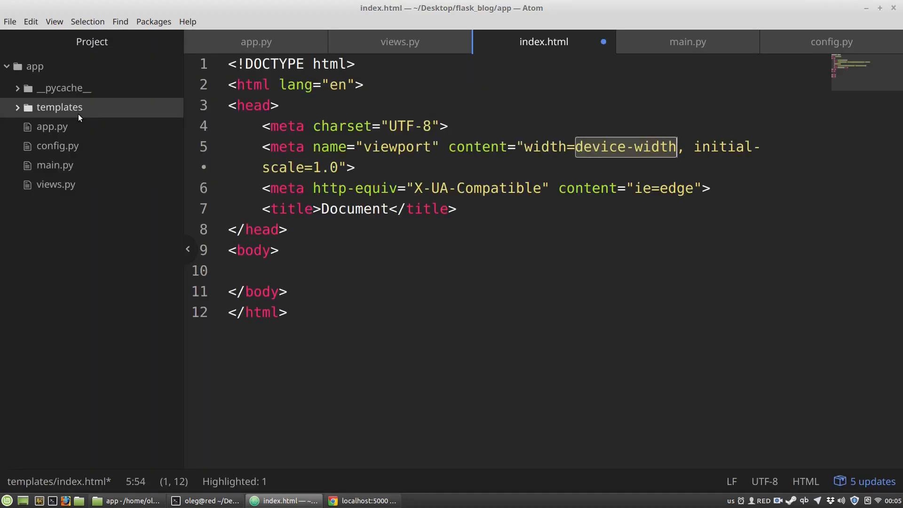
{"action": "type", "text": "h1{}"}
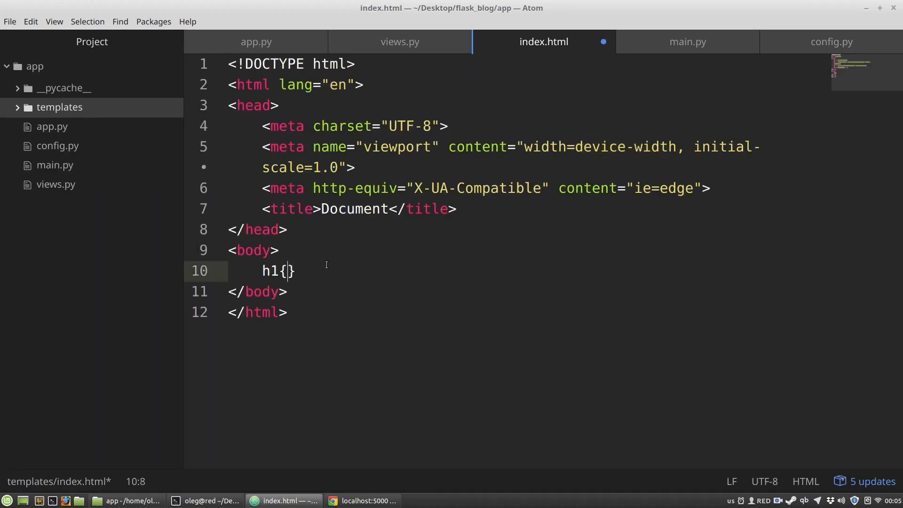
{"action": "type", "text": "Hello world</h1>"}
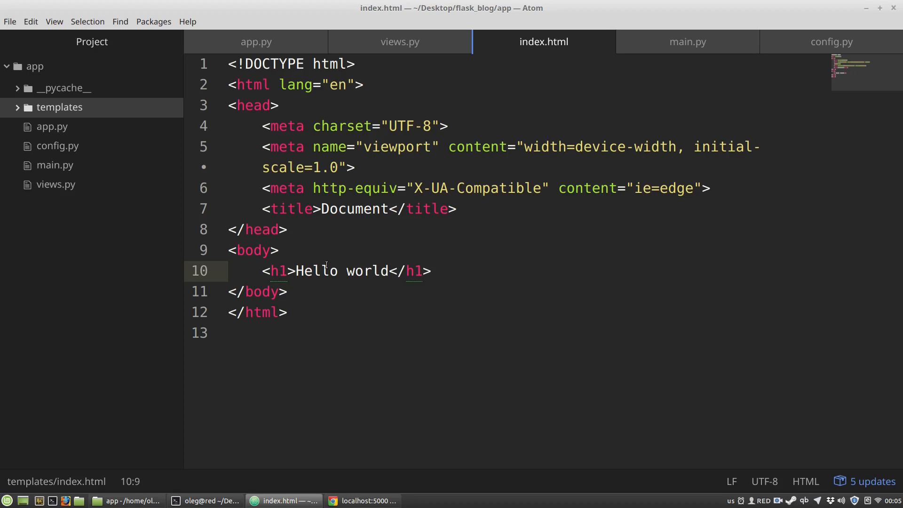
{"action": "left_click", "coordinate": [400, 42]}
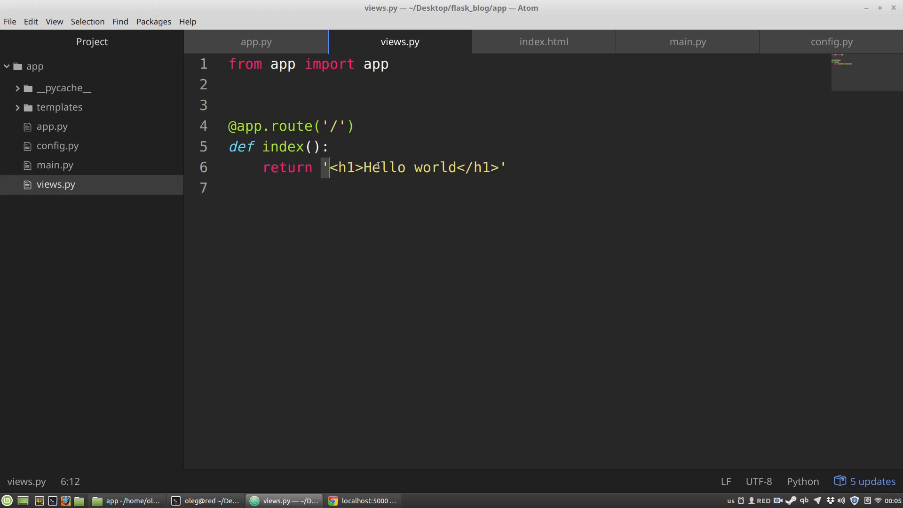
Step: Return render_template('index.html') from index() and import render_template from flask
{"action": "type", "text": "ren"}
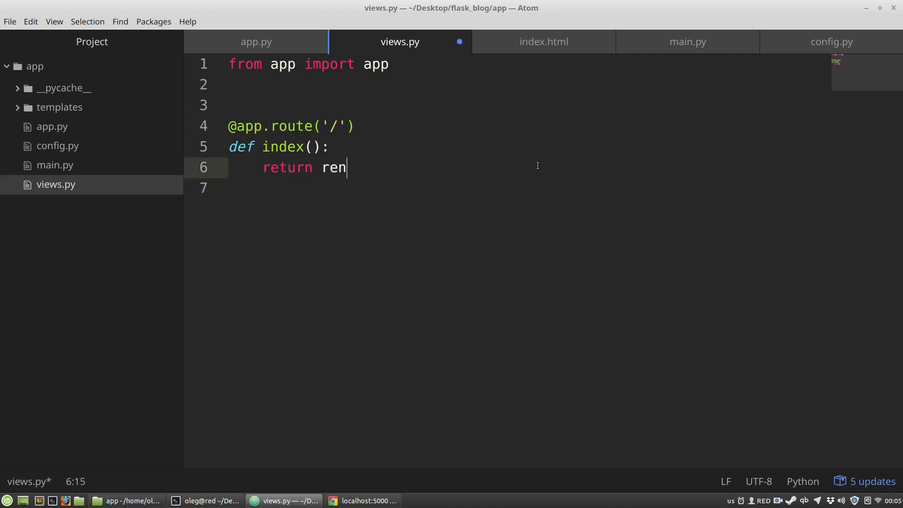
{"action": "type", "text": "der_tem"}
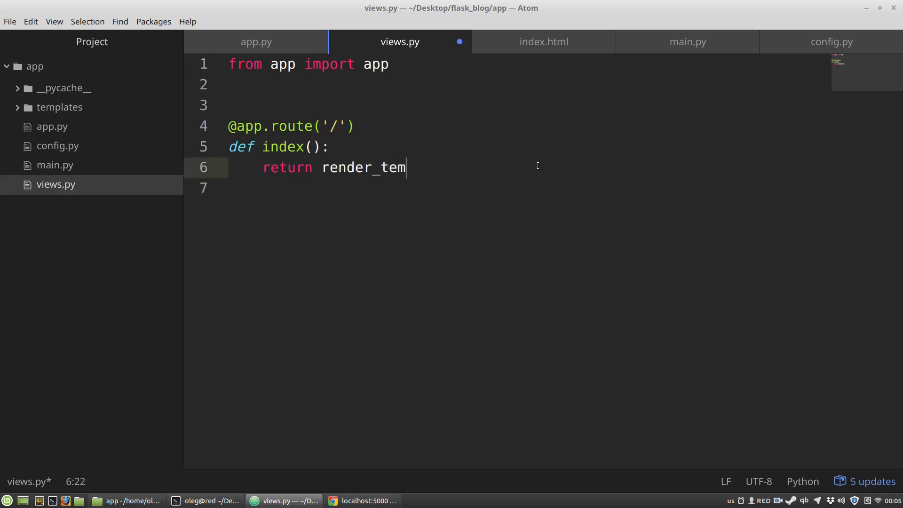
{"action": "type", "text": "plate"}
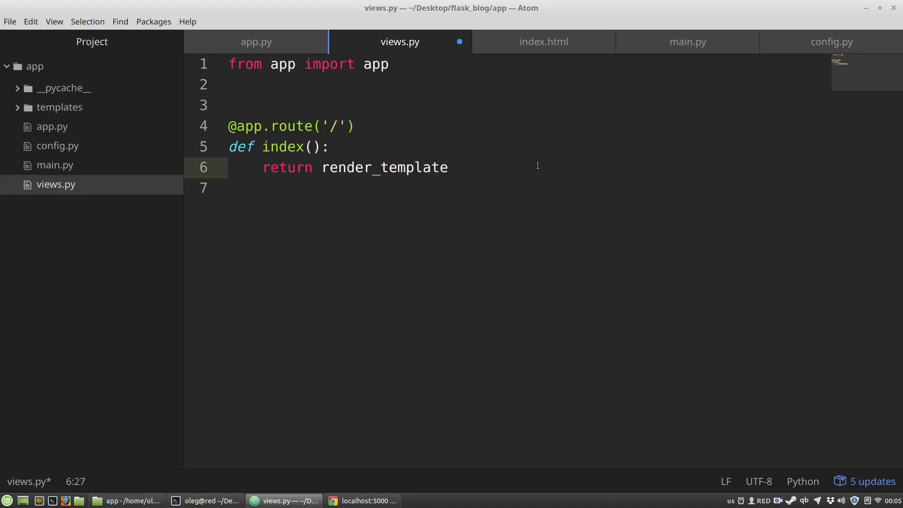
{"action": "type", "text": "()"}
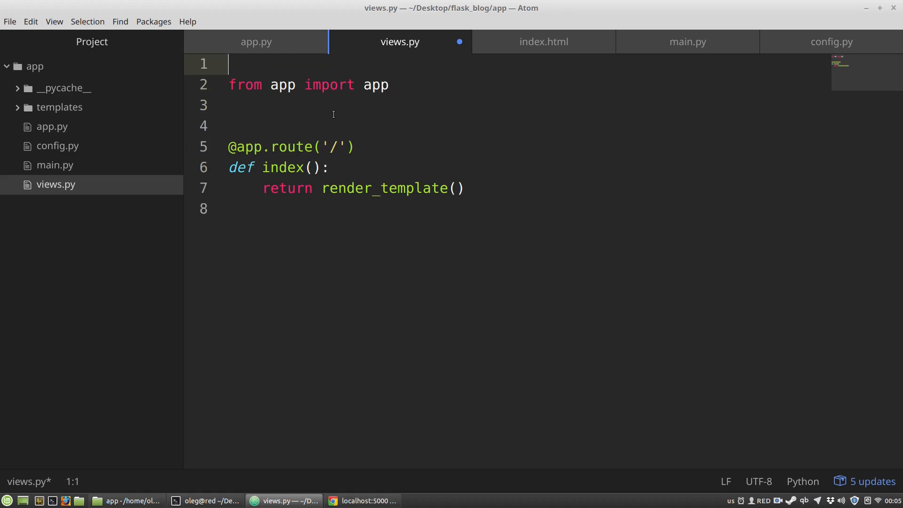
{"action": "type", "text": "from flask"}
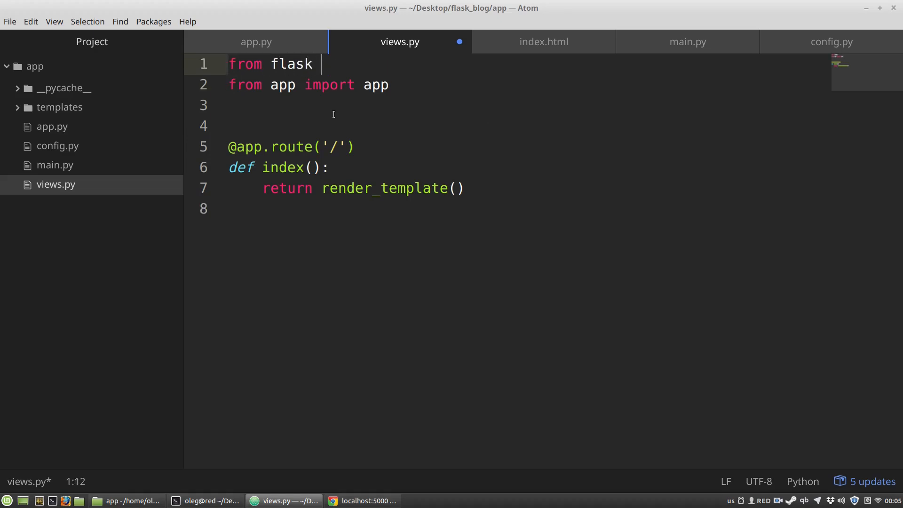
{"action": "type", "text": "import render"}
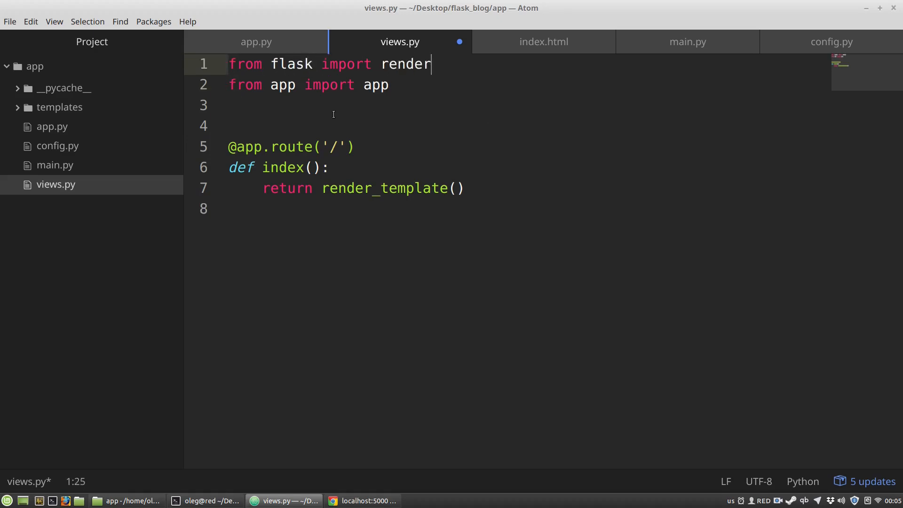
{"action": "type", "text": "_template"}
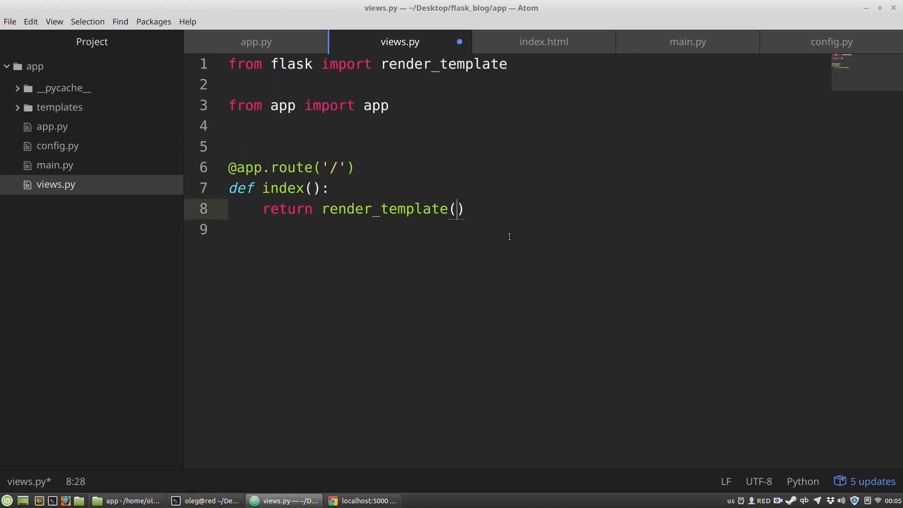
{"action": "type", "text": "''"}
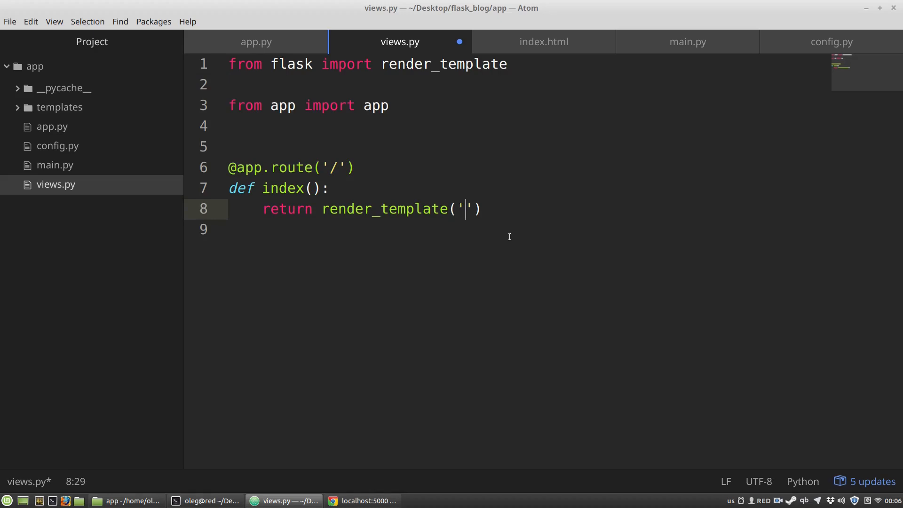
{"action": "type", "text": "index.html"}
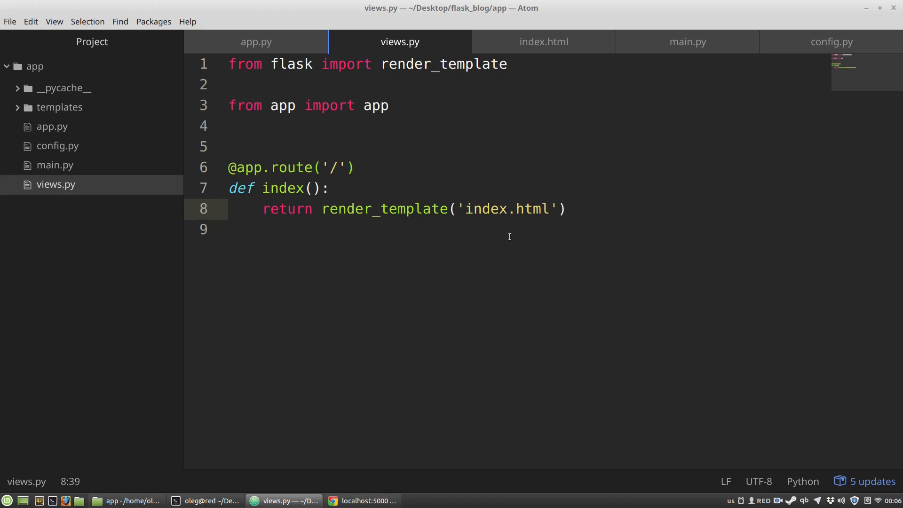
{"action": "mouse_move", "coordinate": [363, 500]}
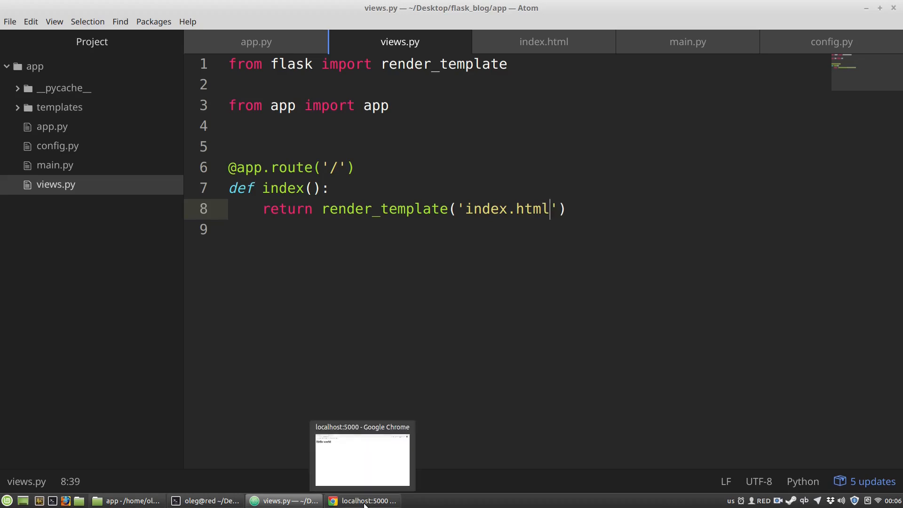
Step: Inspect the Hello world heading and the page's head element in Chrome, then return to Atom
{"action": "left_click", "coordinate": [363, 501]}
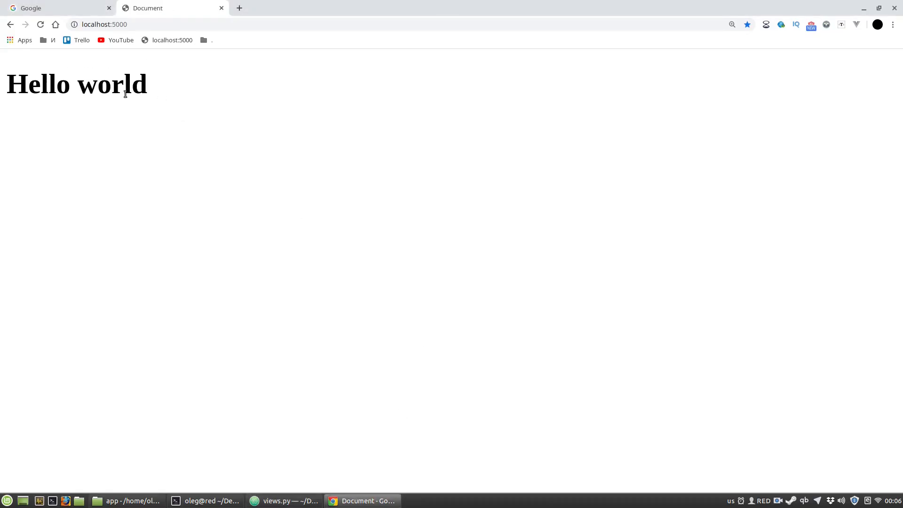
{"action": "right_click", "coordinate": [114, 84]}
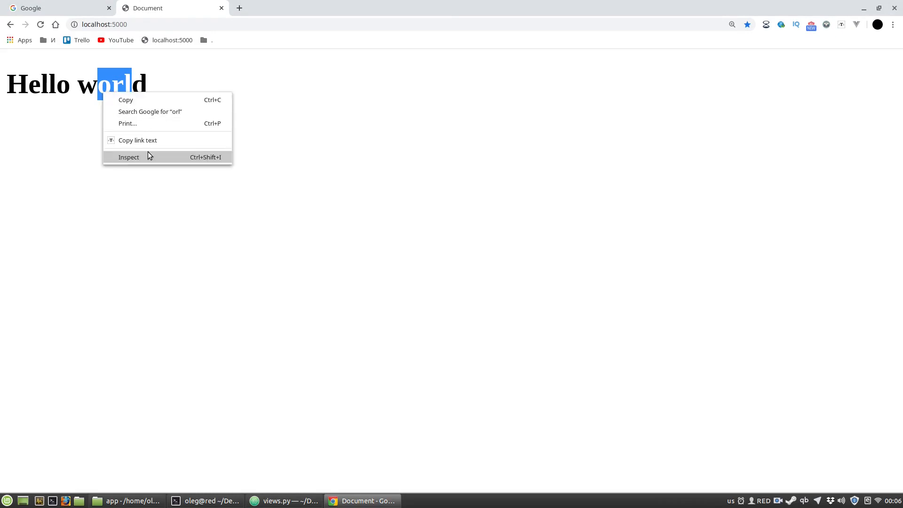
{"action": "left_click", "coordinate": [128, 157]}
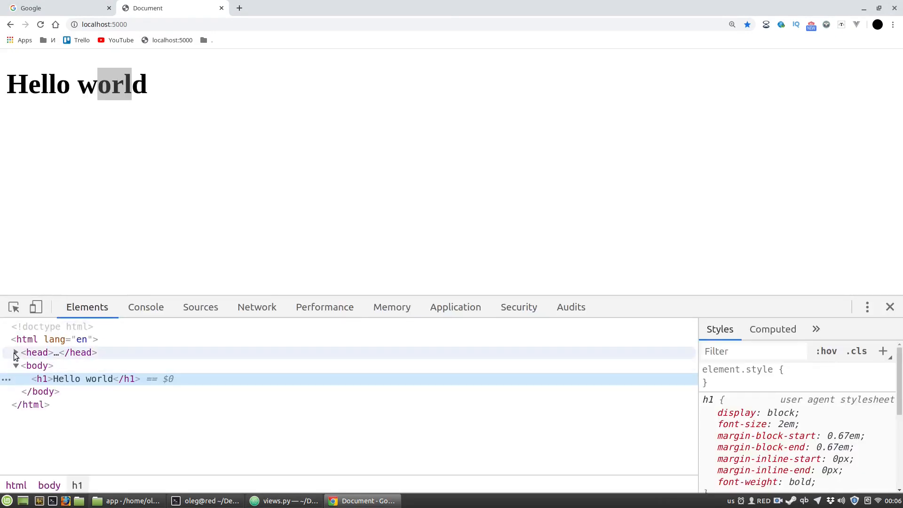
{"action": "left_click", "coordinate": [15, 352]}
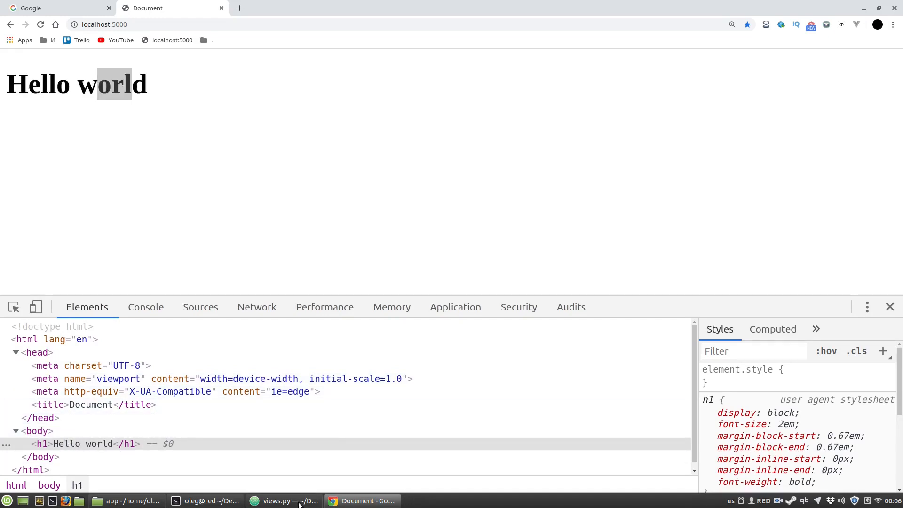
{"action": "left_click", "coordinate": [284, 501]}
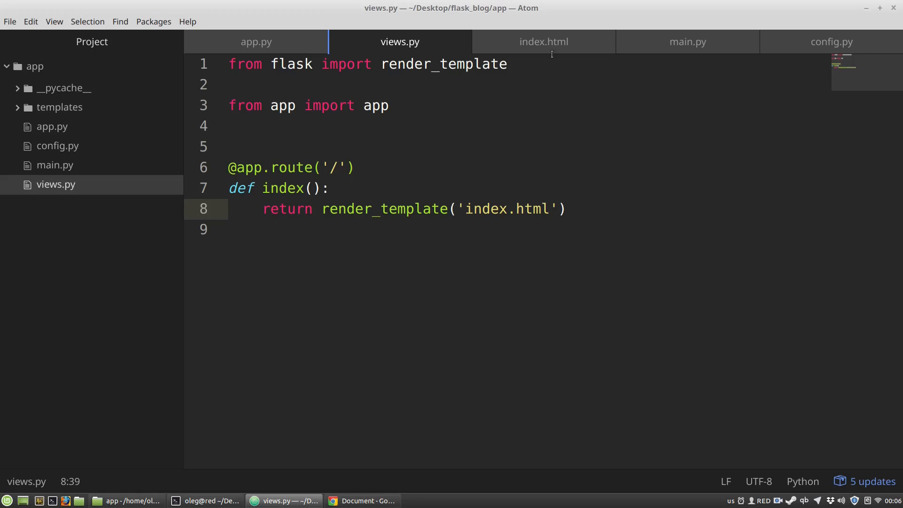
Step: Append 'asdfsad' to the index.html heading, check it in Chrome, then open views.py
{"action": "left_click", "coordinate": [543, 42]}
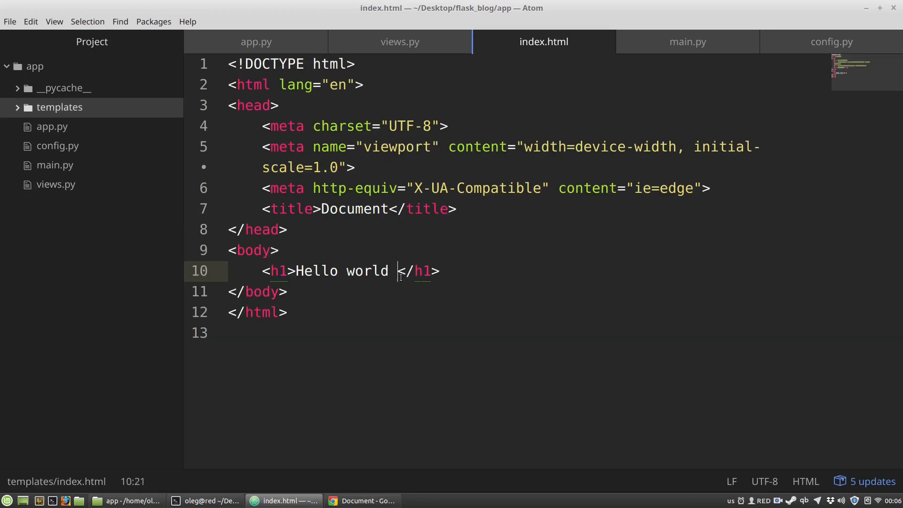
{"action": "type", "text": "asdfsad"}
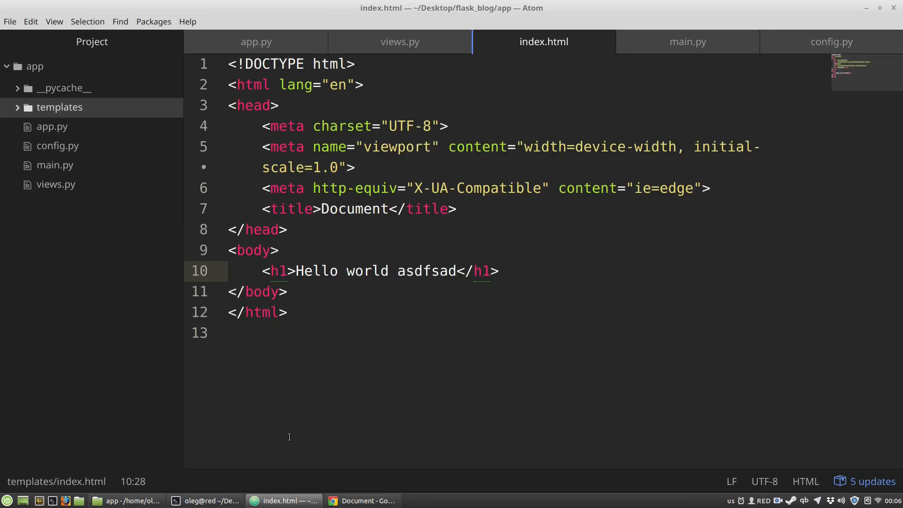
{"action": "left_click", "coordinate": [361, 500]}
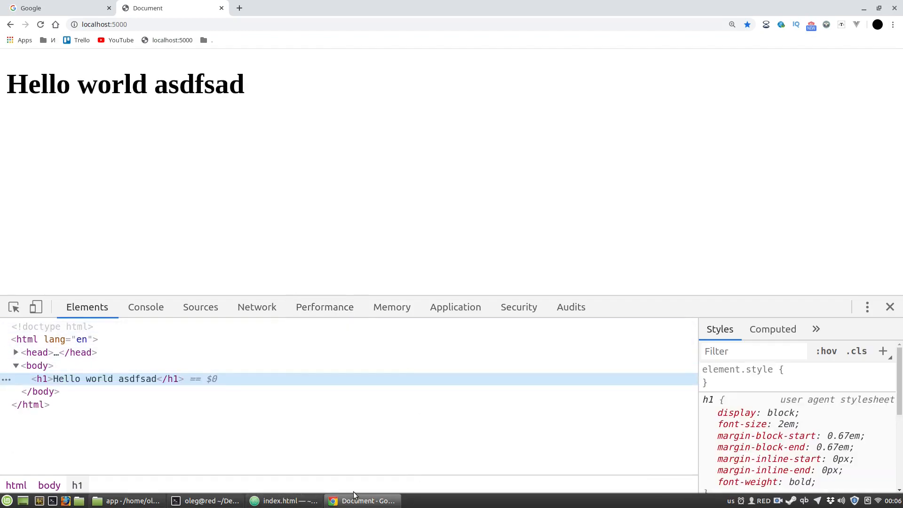
{"action": "left_click", "coordinate": [282, 500]}
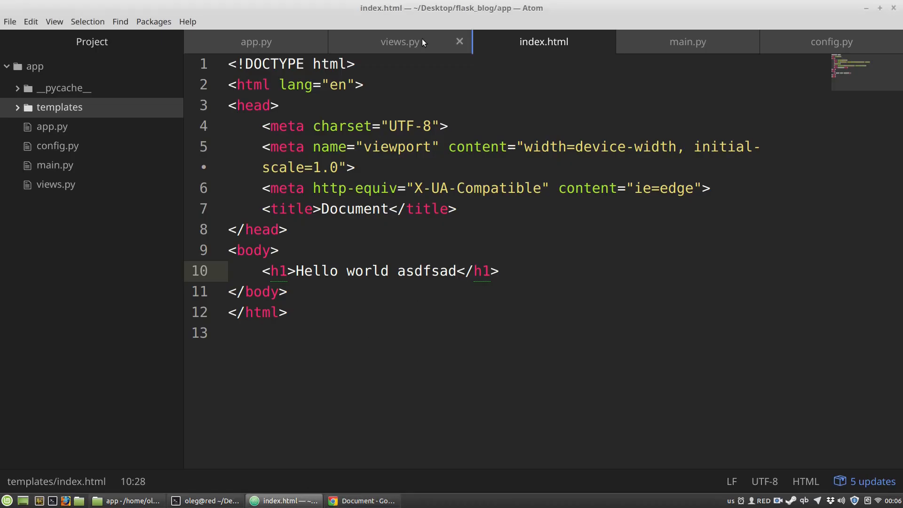
{"action": "left_click", "coordinate": [400, 41]}
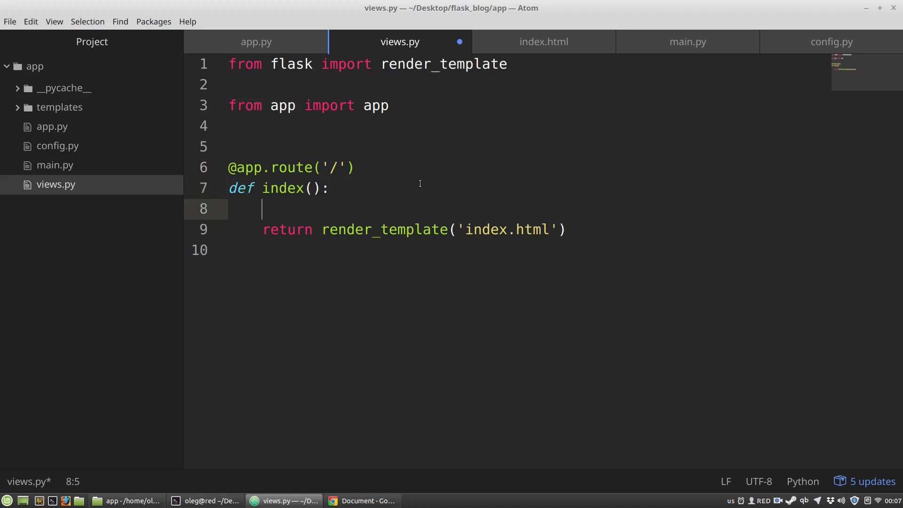
Step: Add animal = 'Tiger' above the return in the index view
{"action": "type", "text": "animal = 'Tig"}
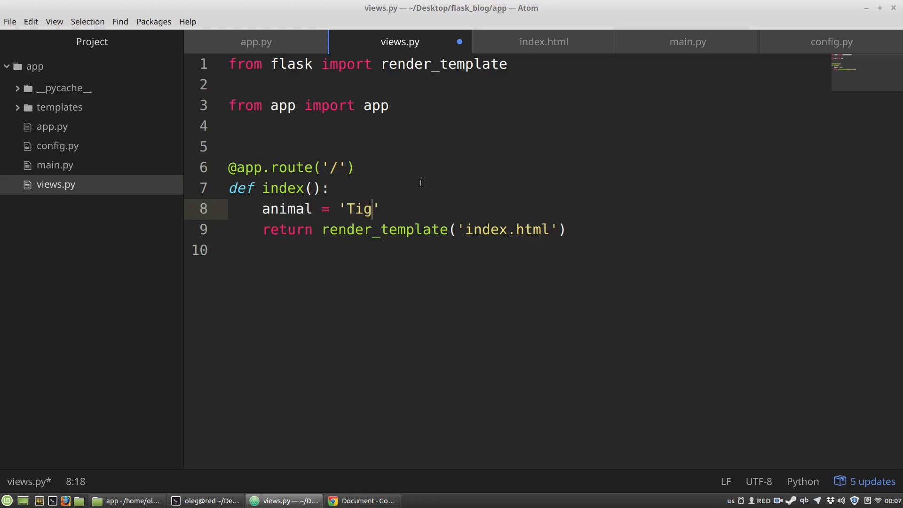
{"action": "type", "text": "er"}
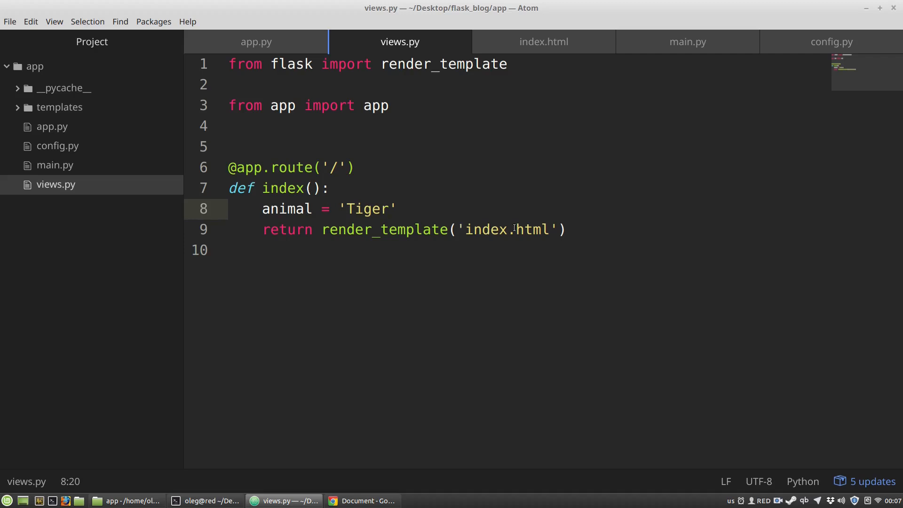
{"action": "left_click", "coordinate": [389, 209]}
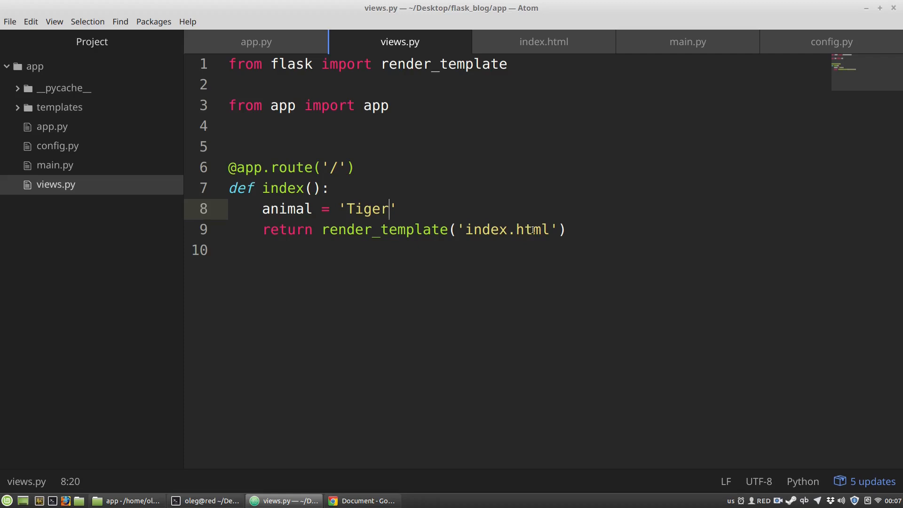
{"action": "mouse_move", "coordinate": [551, 220]}
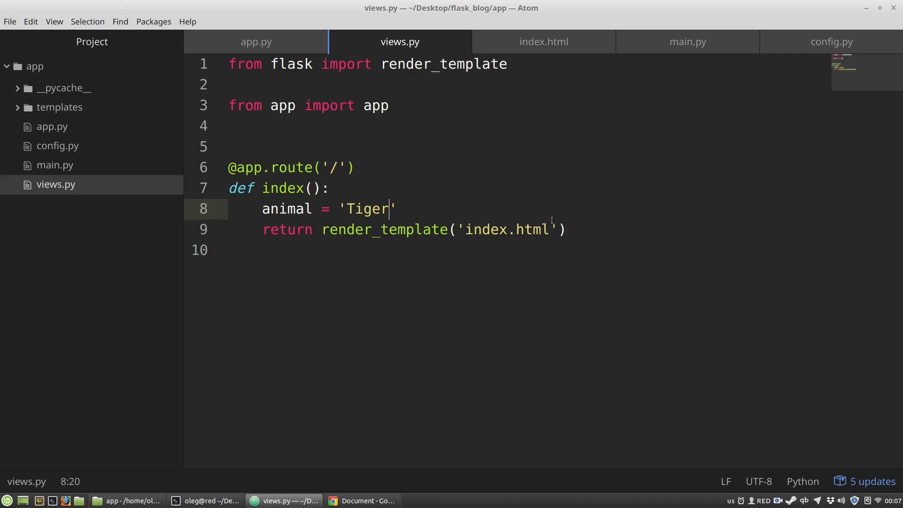
Step: Append name=animal to the render_template call and save views.py
{"action": "left_click", "coordinate": [562, 229]}
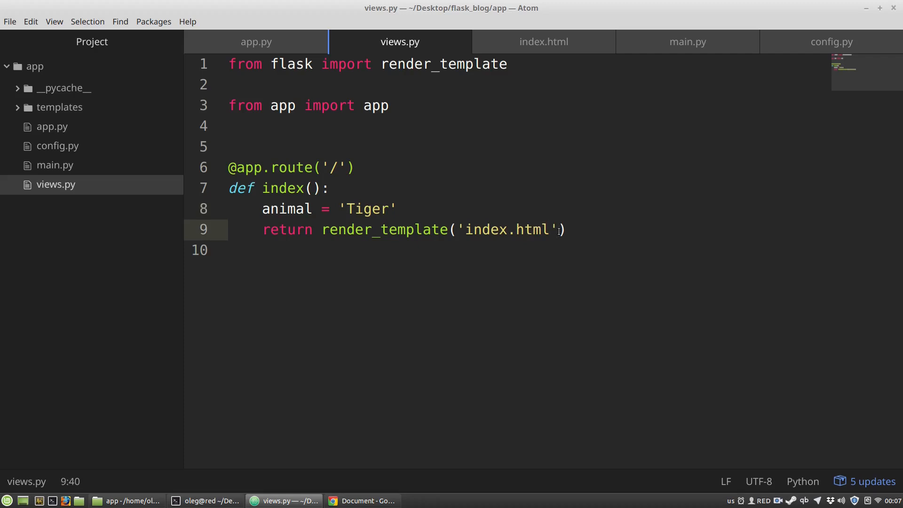
{"action": "type", "text": ","}
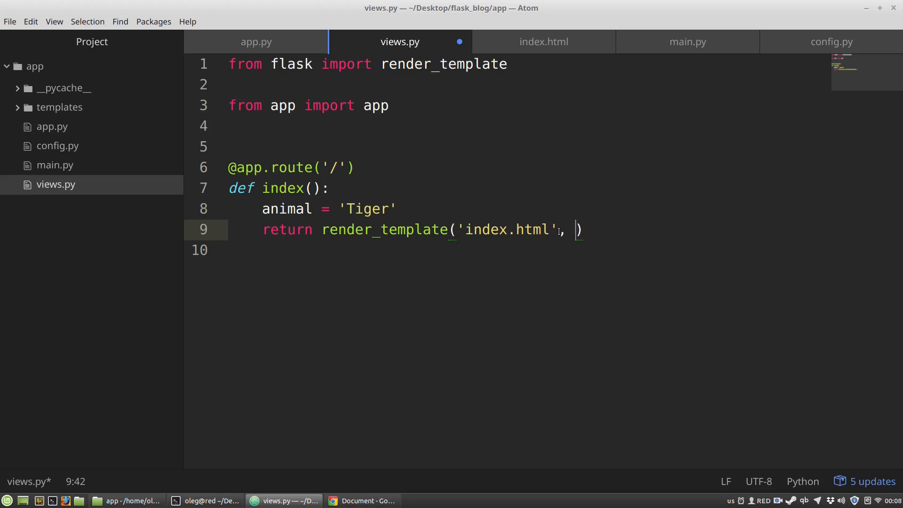
{"action": "type", "text": "name"}
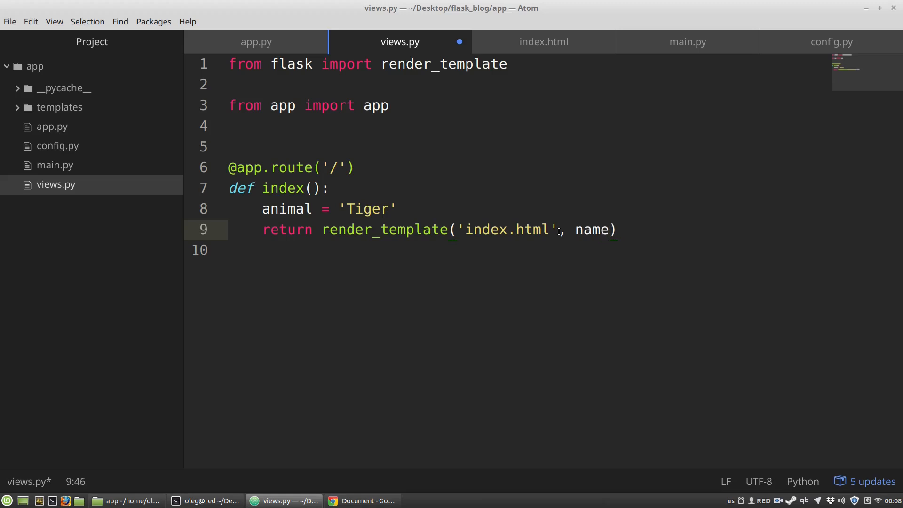
{"action": "type", "text": "="}
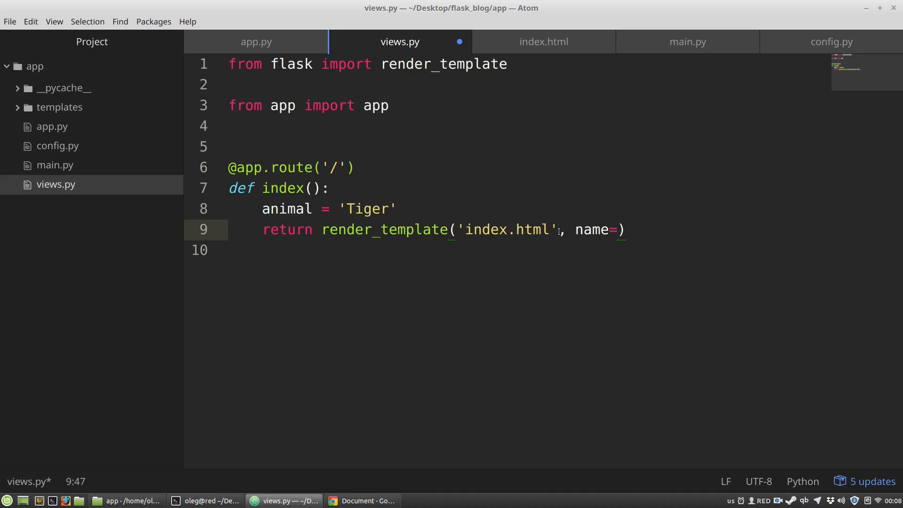
{"action": "type", "text": "anima"}
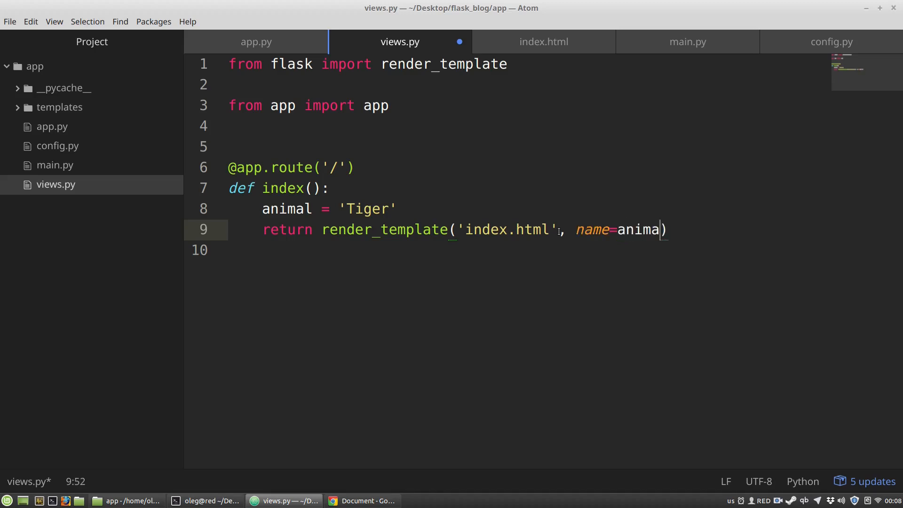
{"action": "type", "text": "l"}
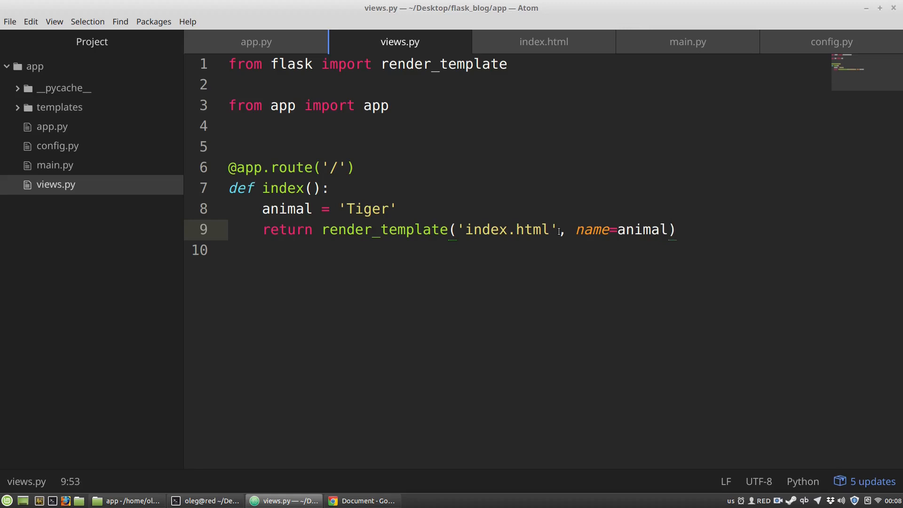
{"action": "left_click", "coordinate": [543, 42]}
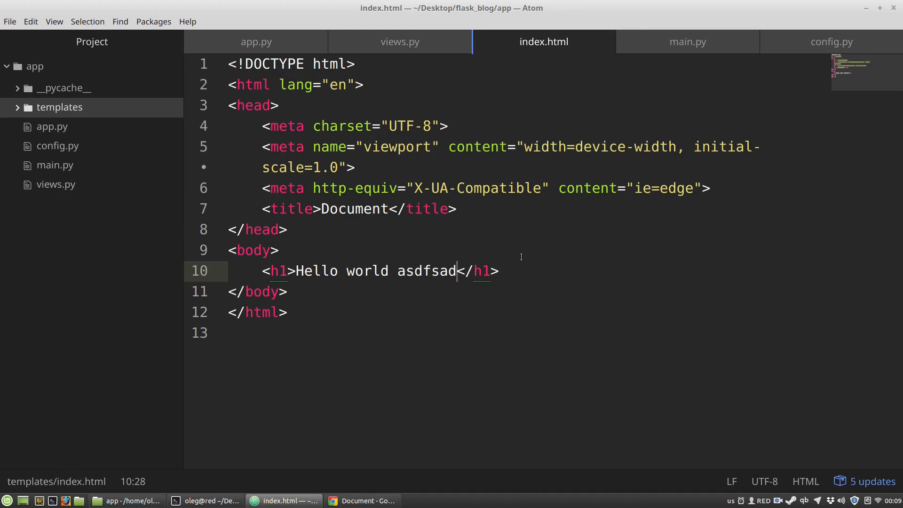
Step: Put {{ name }} after Hello world in the h1 and confirm Chrome shows 'Hello world Tiger'
{"action": "type", "text": "{}"}
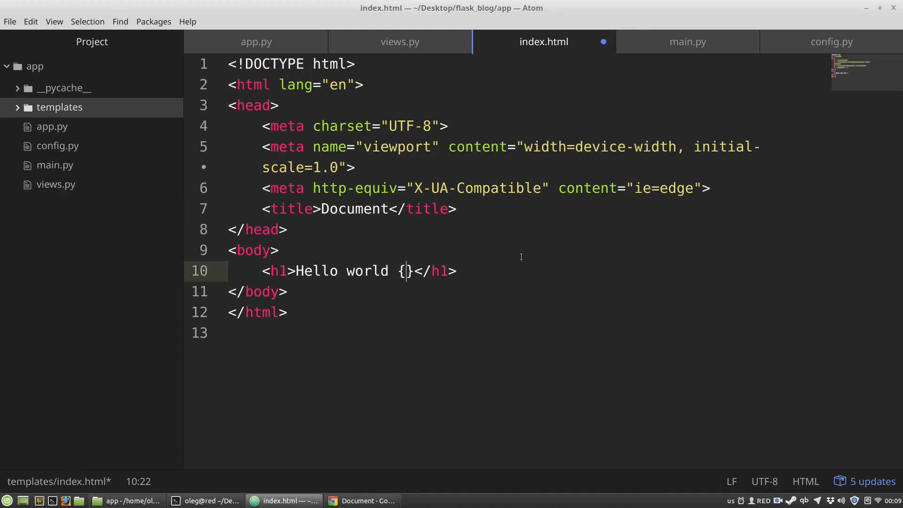
{"action": "type", "text": "{{ }}"}
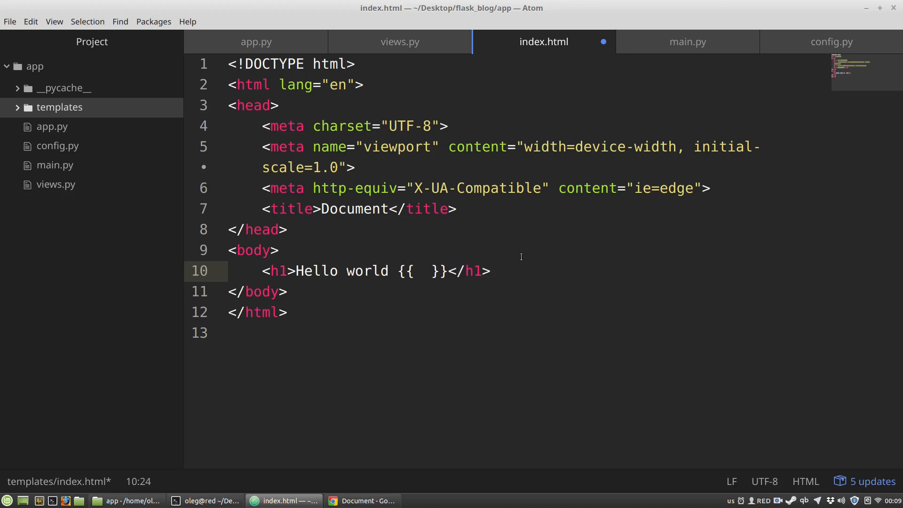
{"action": "type", "text": "name"}
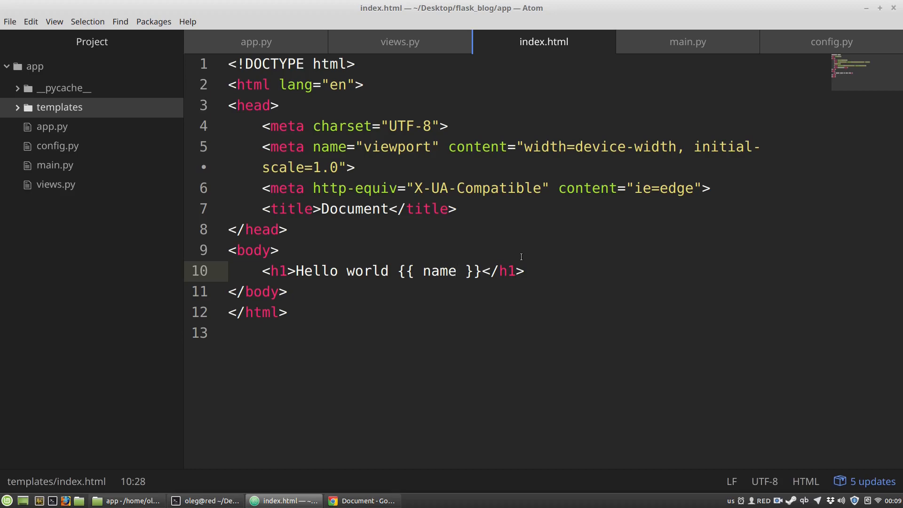
{"action": "left_click", "coordinate": [361, 500]}
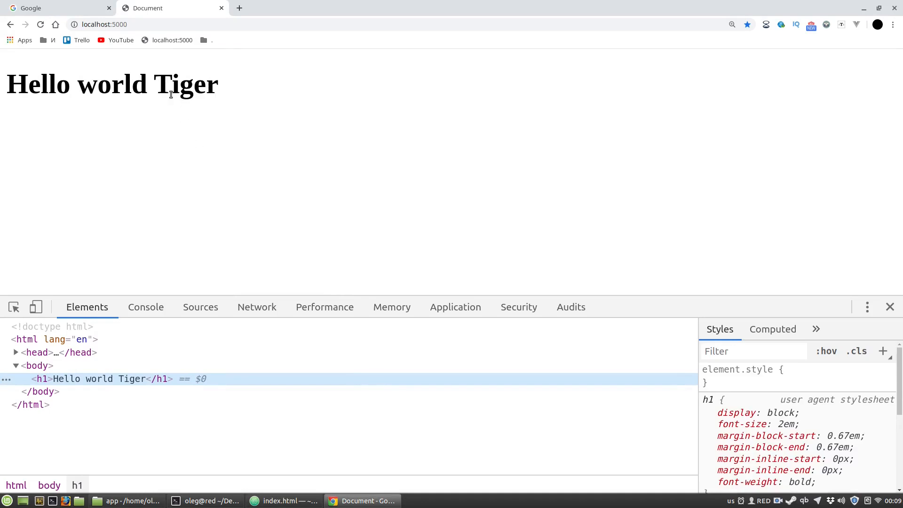
{"action": "double_click", "coordinate": [185, 84]}
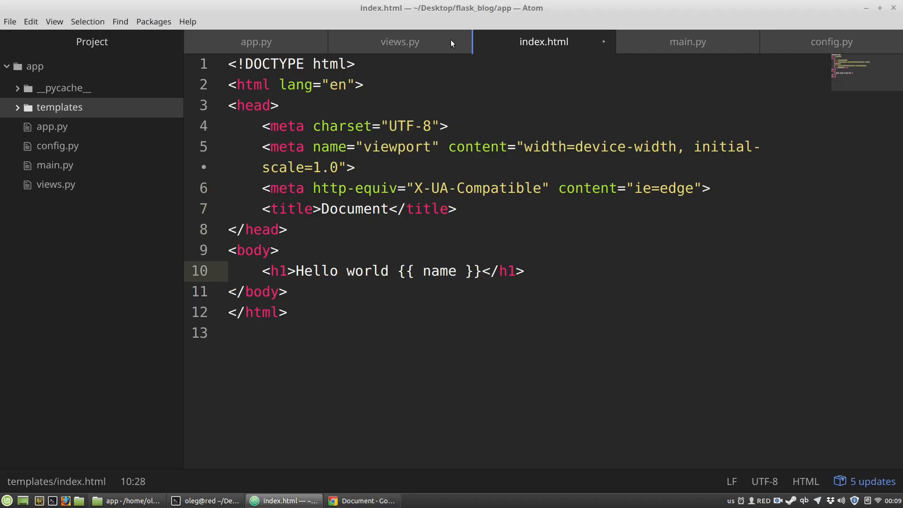
Step: Return to views.py and inspect the name=animal argument in render_template
{"action": "left_click", "coordinate": [399, 42]}
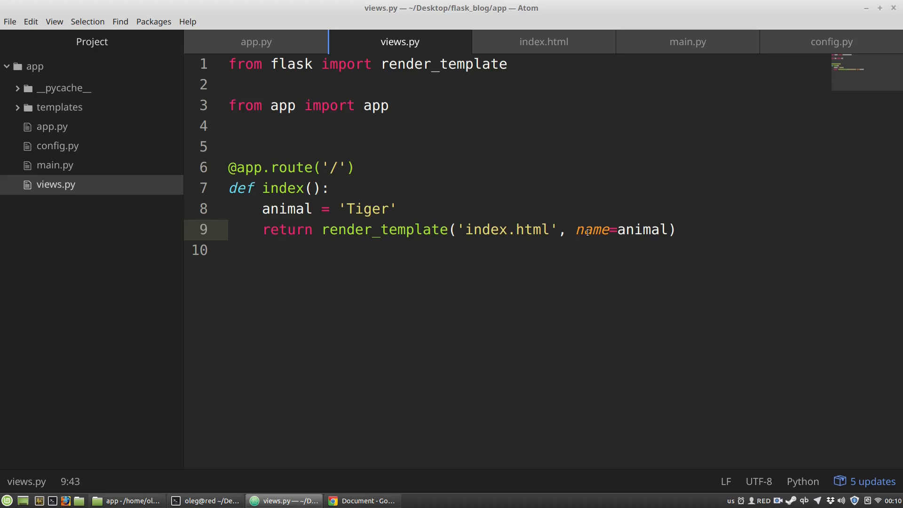
{"action": "left_click", "coordinate": [583, 229]}
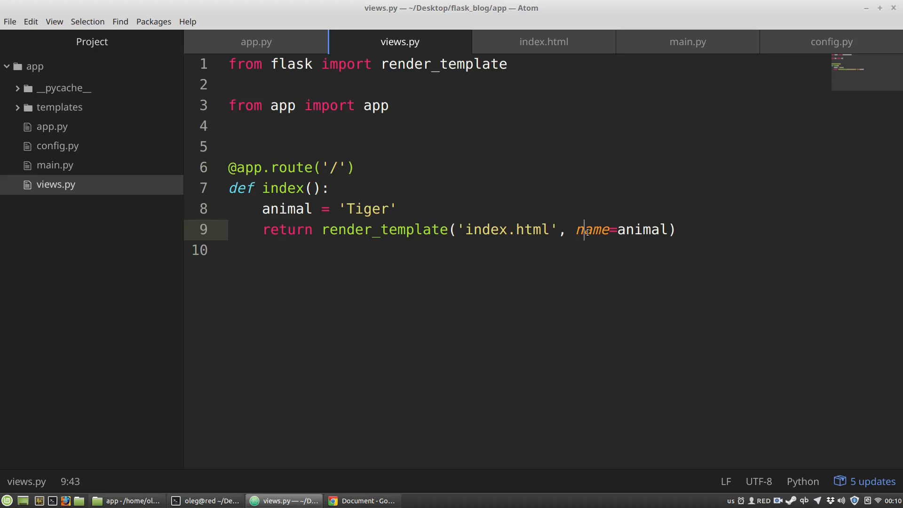